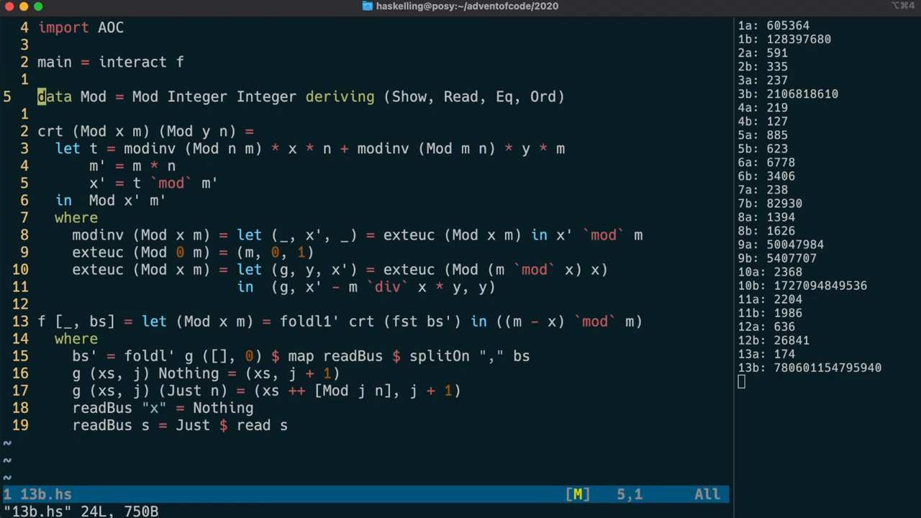
Add 'instance Semigroup Mod where (<>) = crt' and fold with (<>) in f.
key(o)
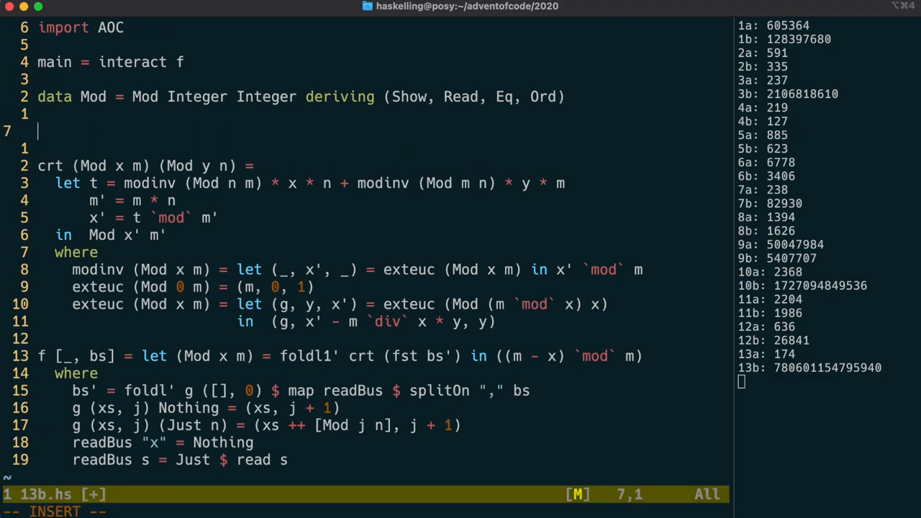
text(instance)
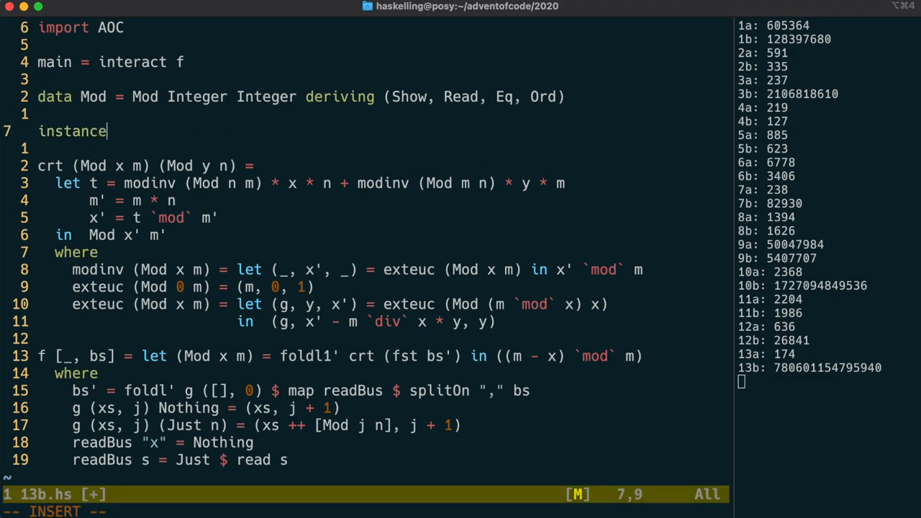
text(Semigroup Mod where)
text(--)
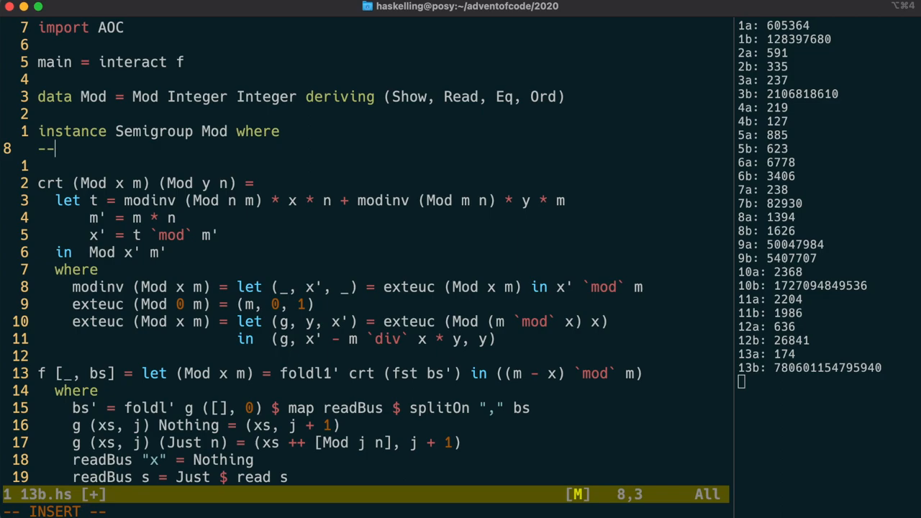
text((<>) =)
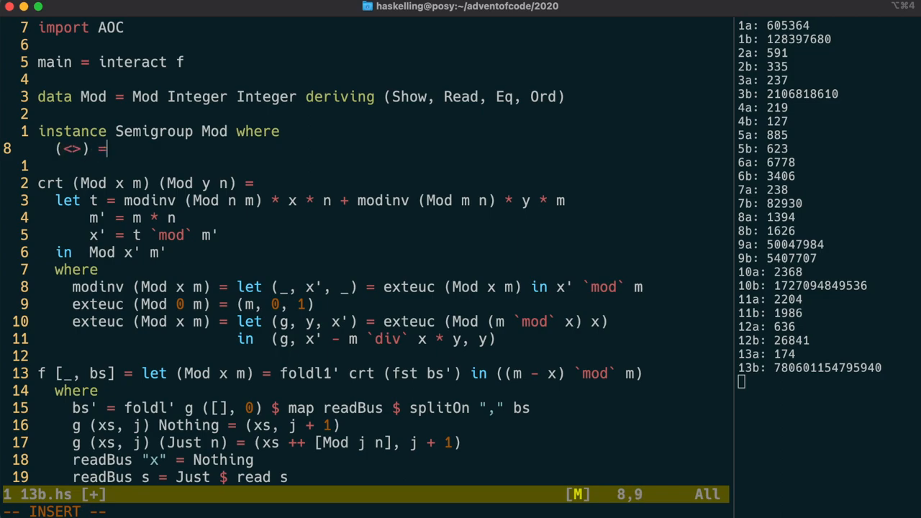
text(crt)
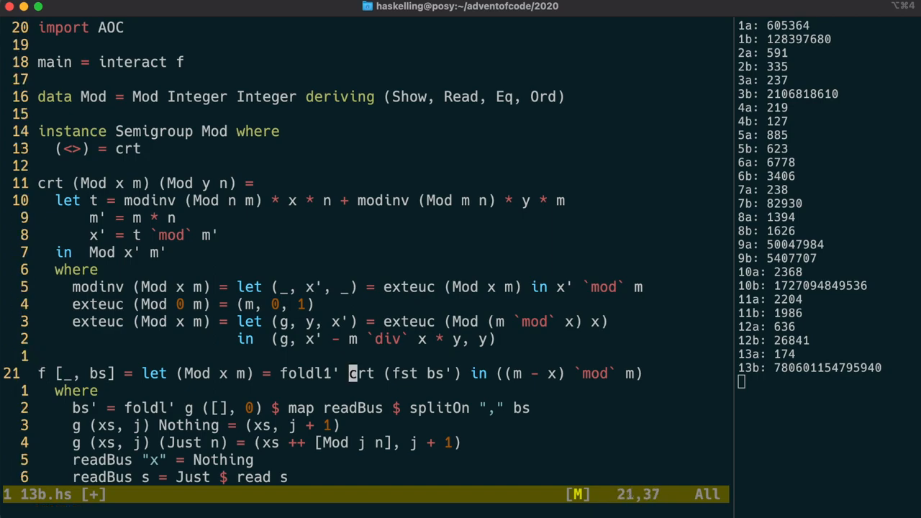
text((<>))
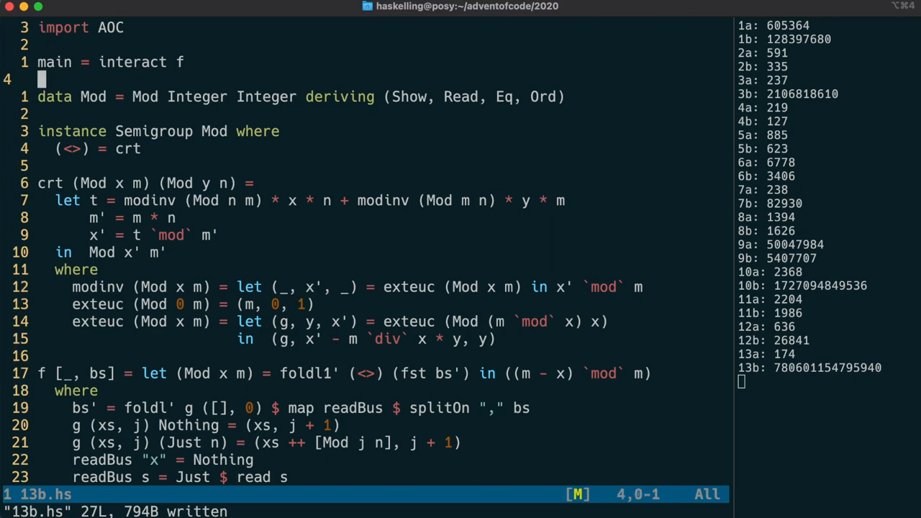
Add 'instance Monoid Mod where mempty = Mod 0 1' below the Semigroup instance.
text(--)
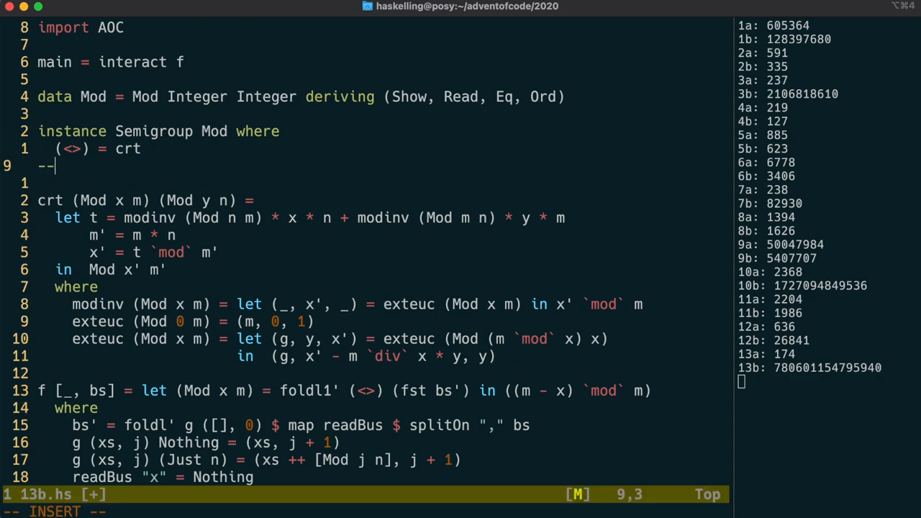
text(instance Mon)
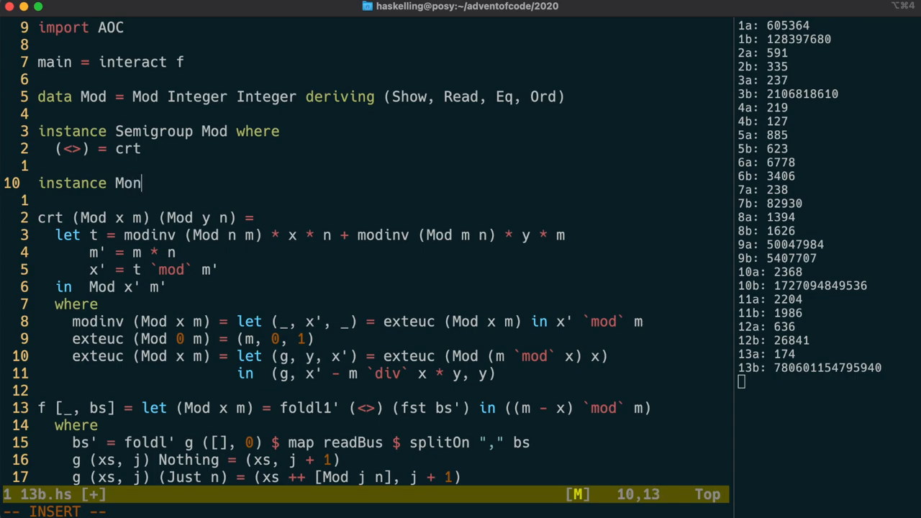
text(oid Mod-)
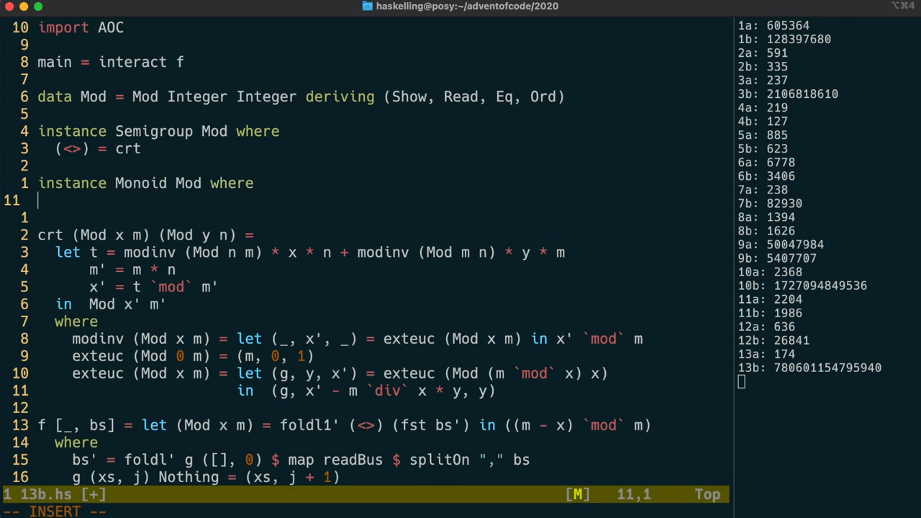
text(memp)
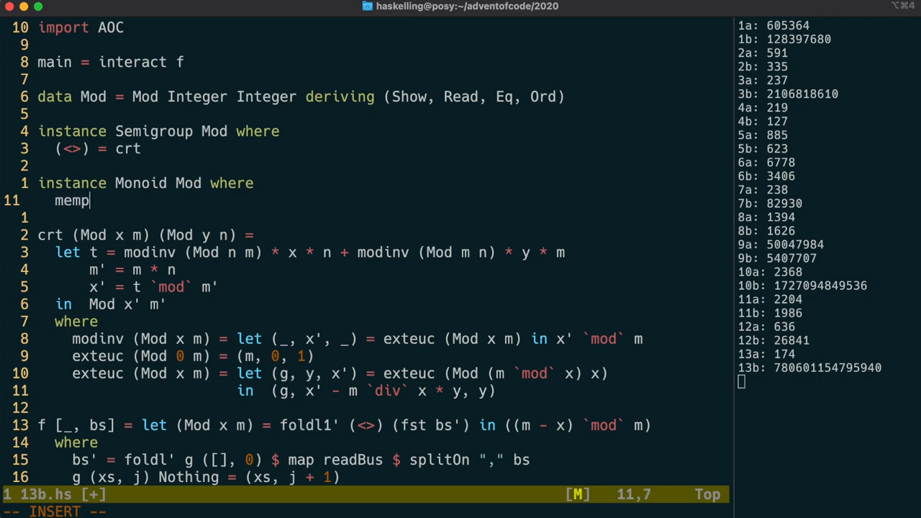
text(ty =)
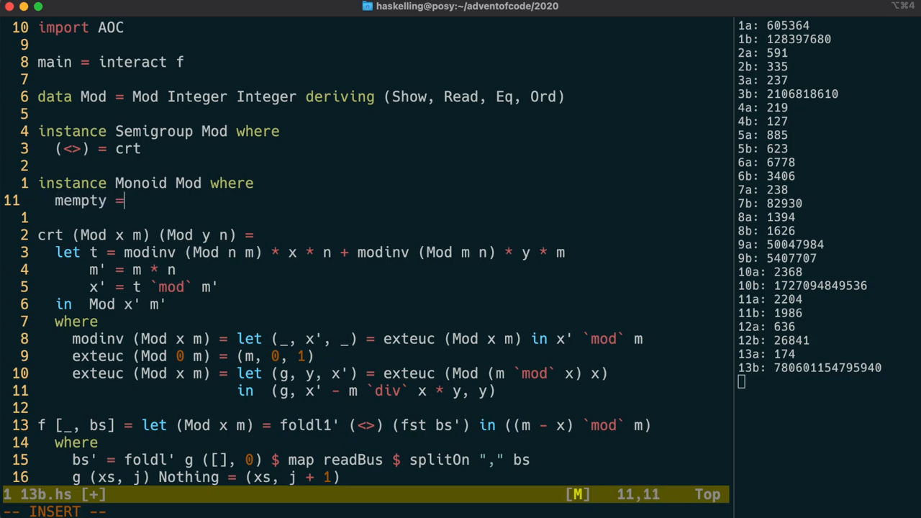
text(Mod 0 1)
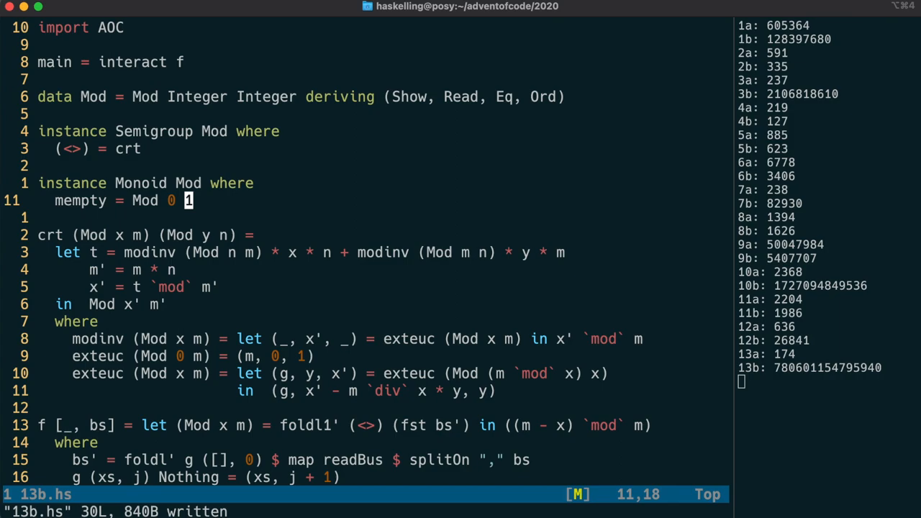
Replace the foldl1' (<>) call in f with mconcat.
key(Down)
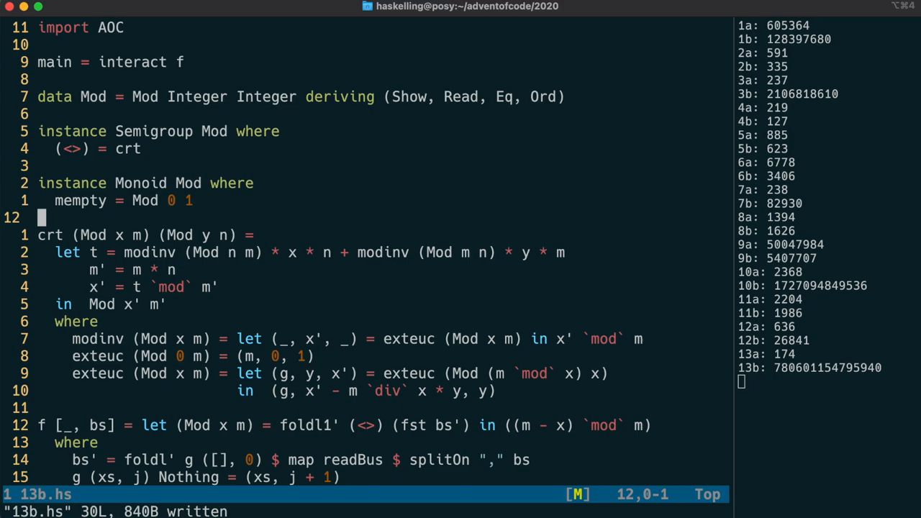
scroll(down, 3)
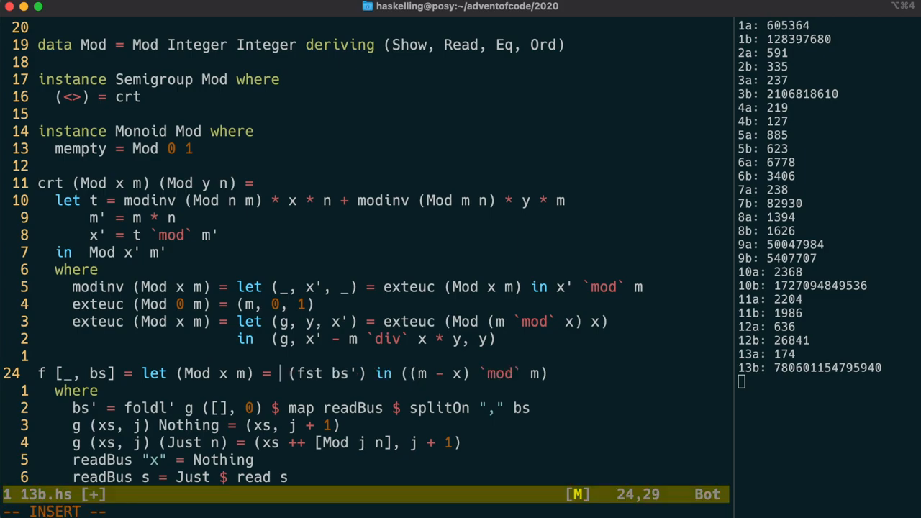
text(m)
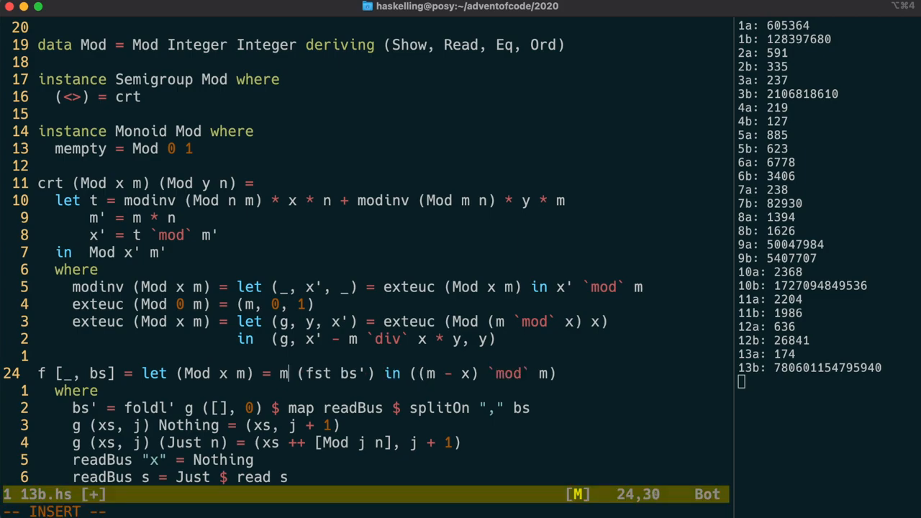
text(concat)
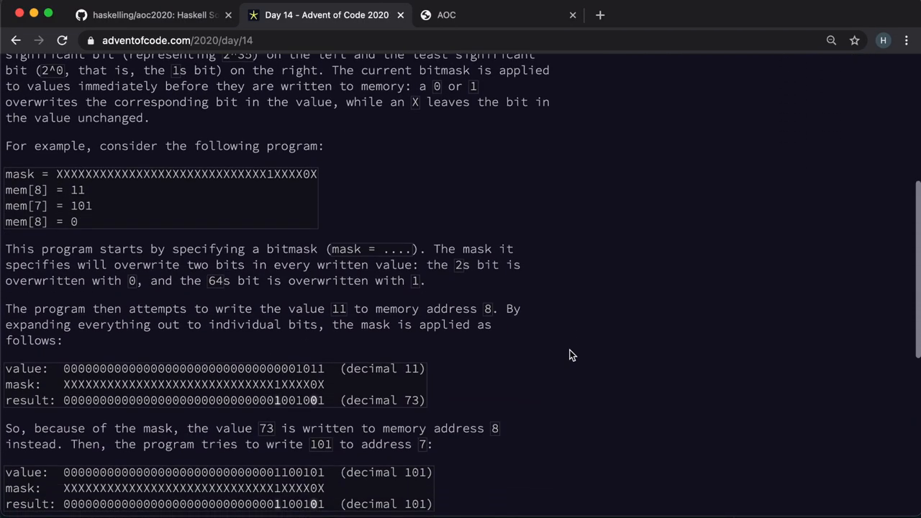
Scroll through the Day 14 bitmask example on the Advent of Code page.
scroll(down, 3)
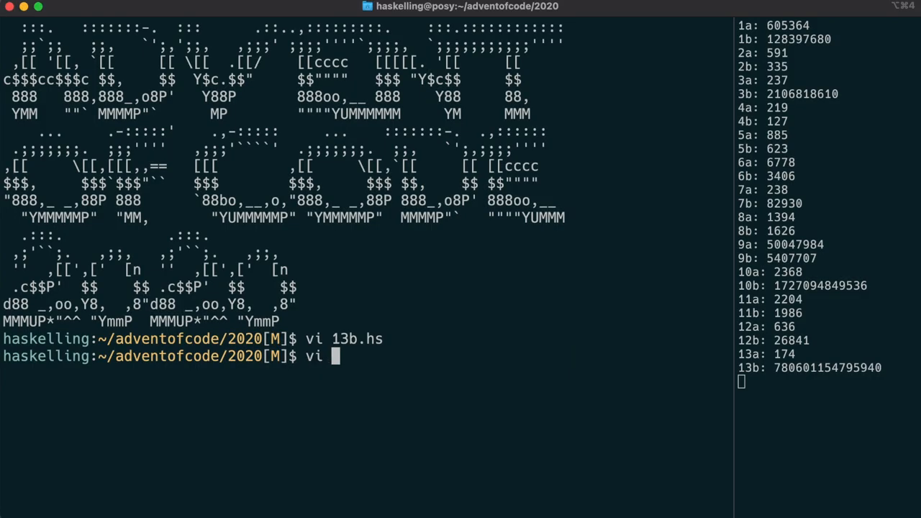
Create 14a.hs in Vim and begin it with 'import AOC'.
text(14a.hs)
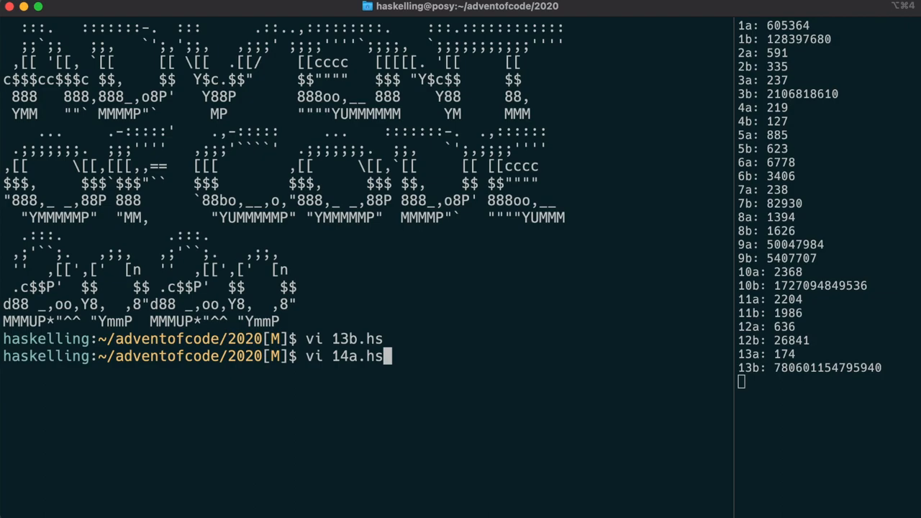
key(Return)
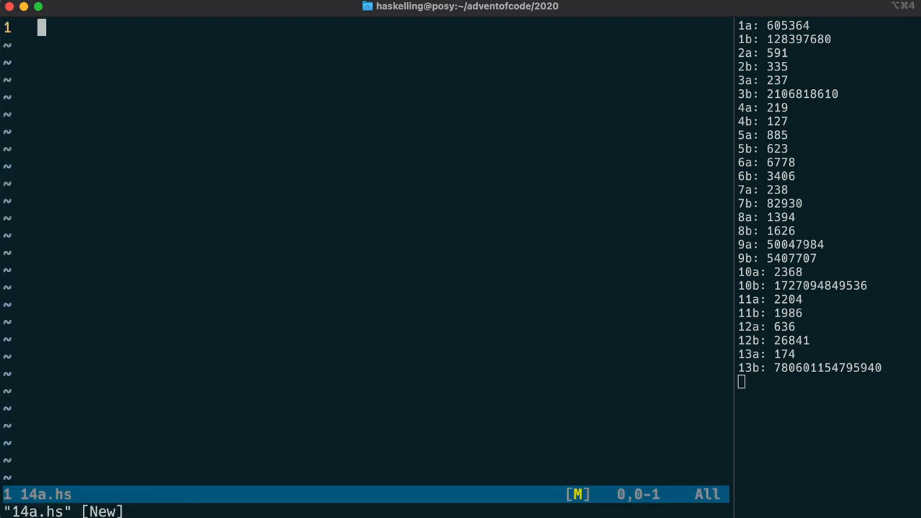
key(ctrl+z)
text(main =-)
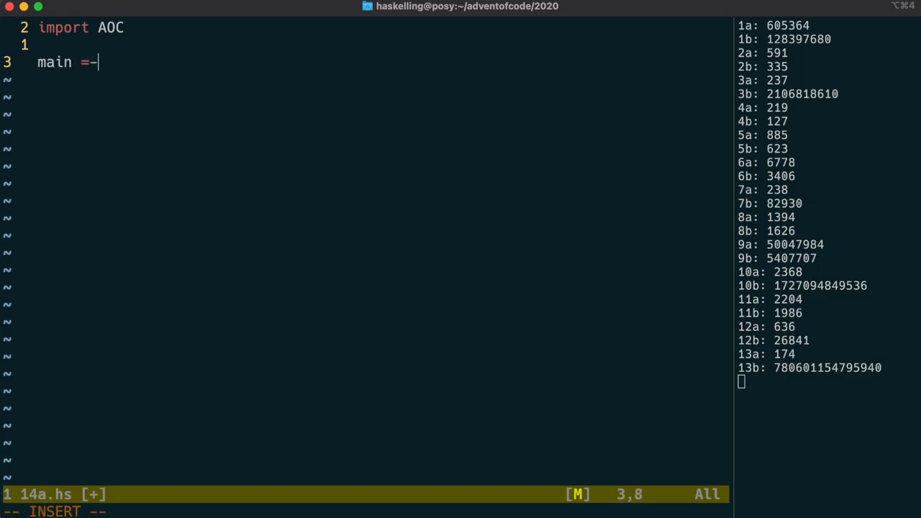
Define main = interact $ parselist (loadp <|> maskp).
text(interact)
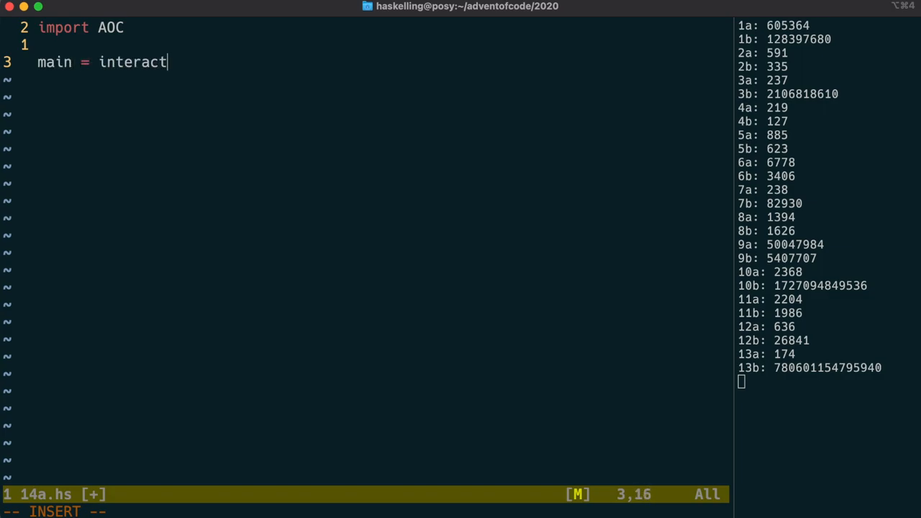
text(-)
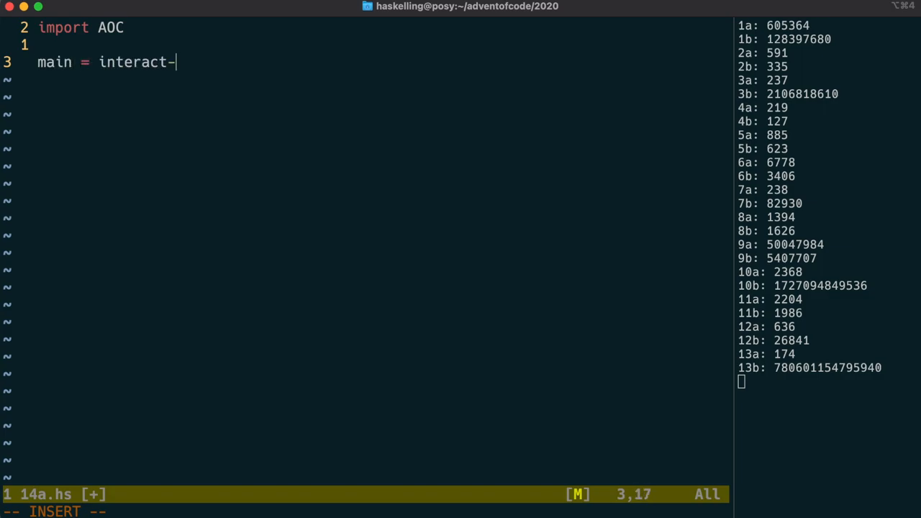
text($)
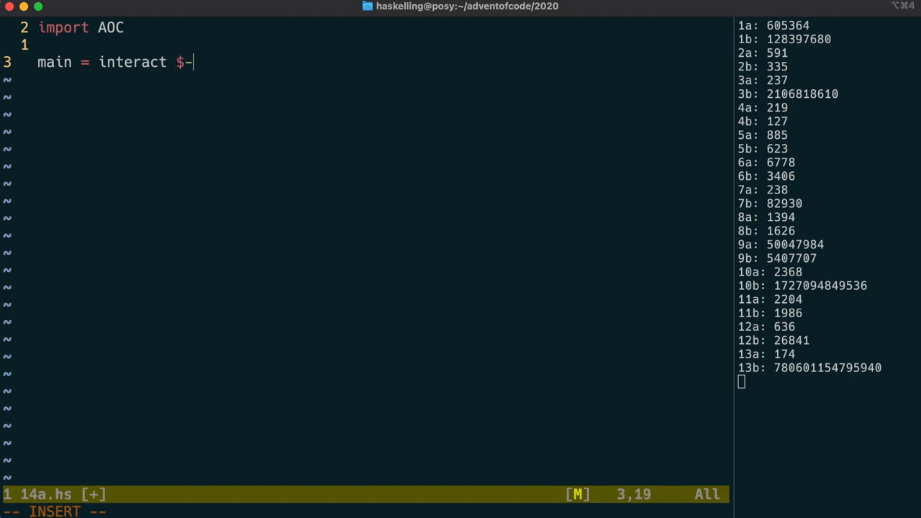
text(parselist)
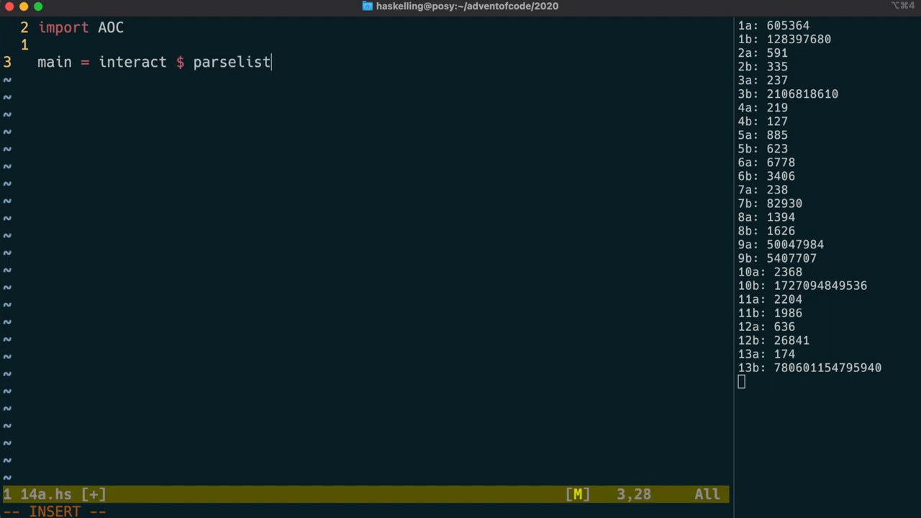
text(-)
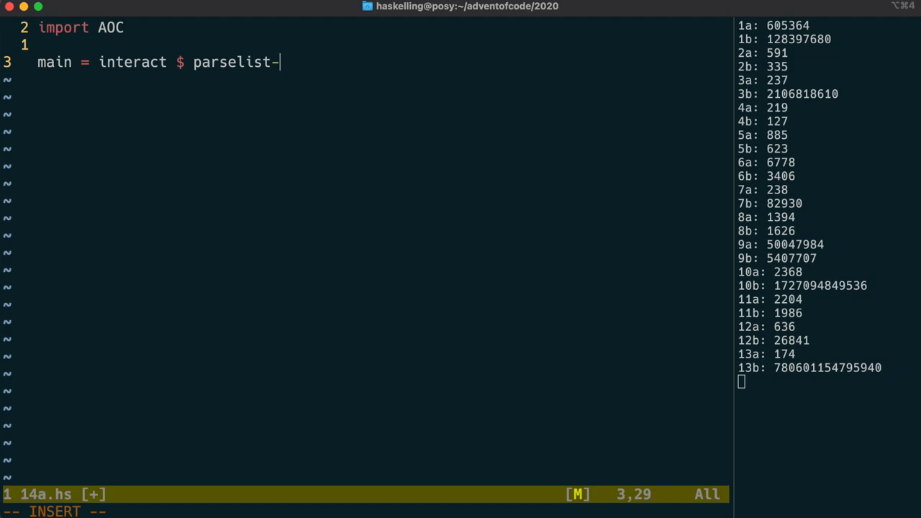
text(()
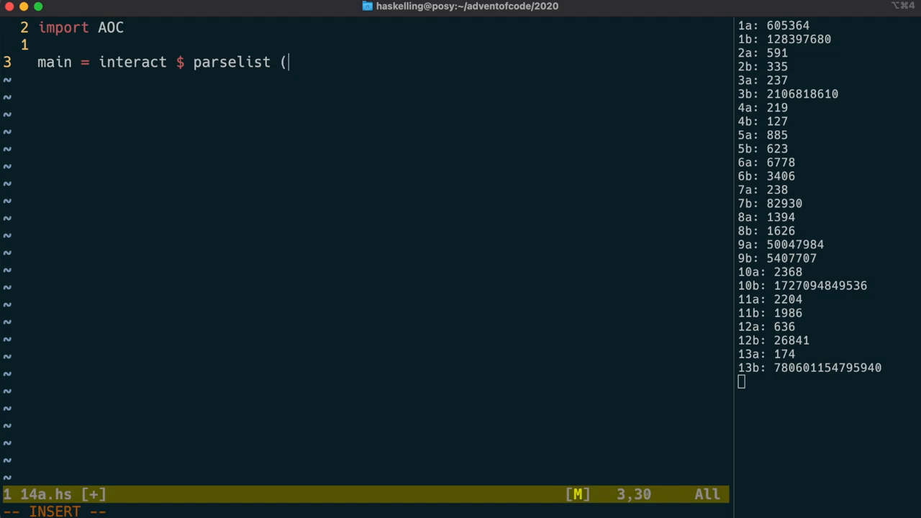
text(loadp <)
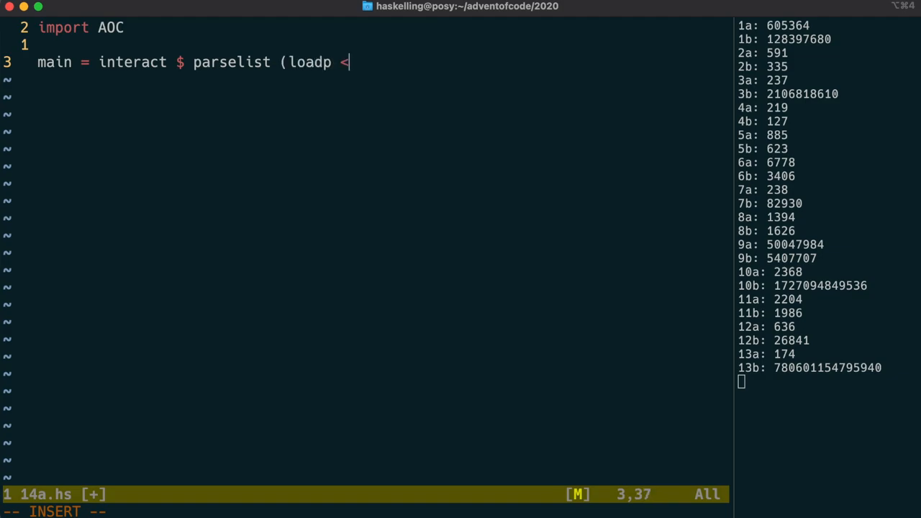
text(|> maskp))
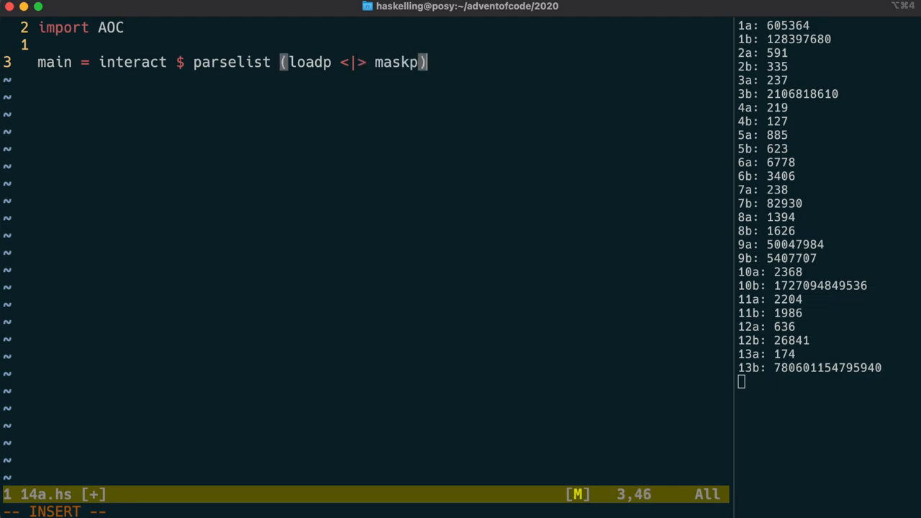
key(Return)
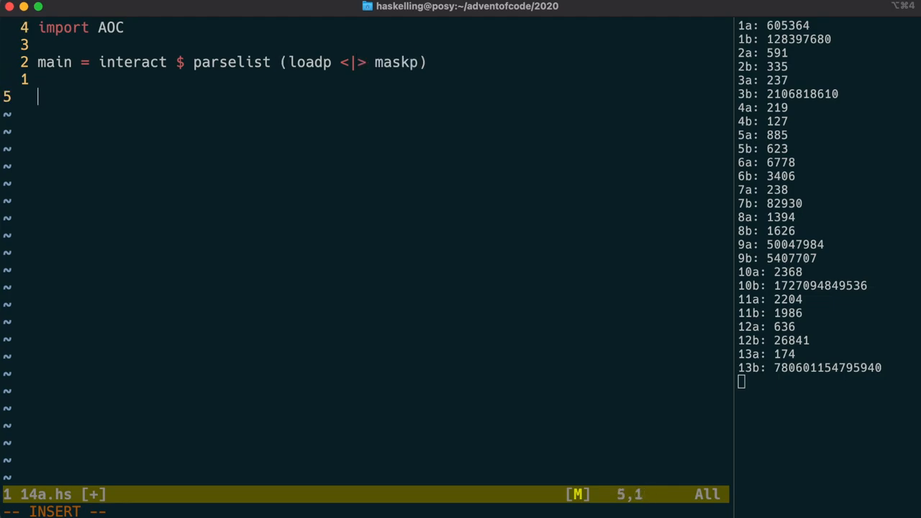
Declare data Instr = Mask (Int, Int) | Load Int Int deriving (Show, Eq, Read, Ord).
text(data Instr =-)
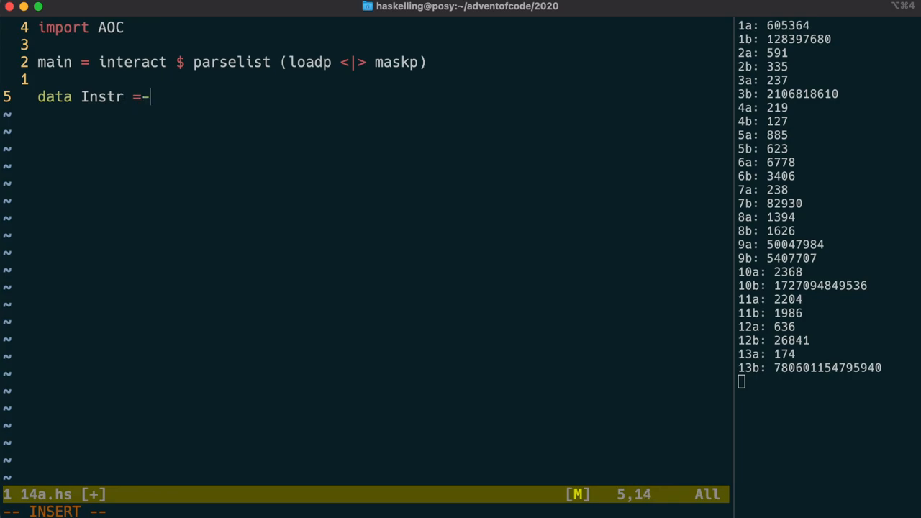
text(Mask (Int, Int))
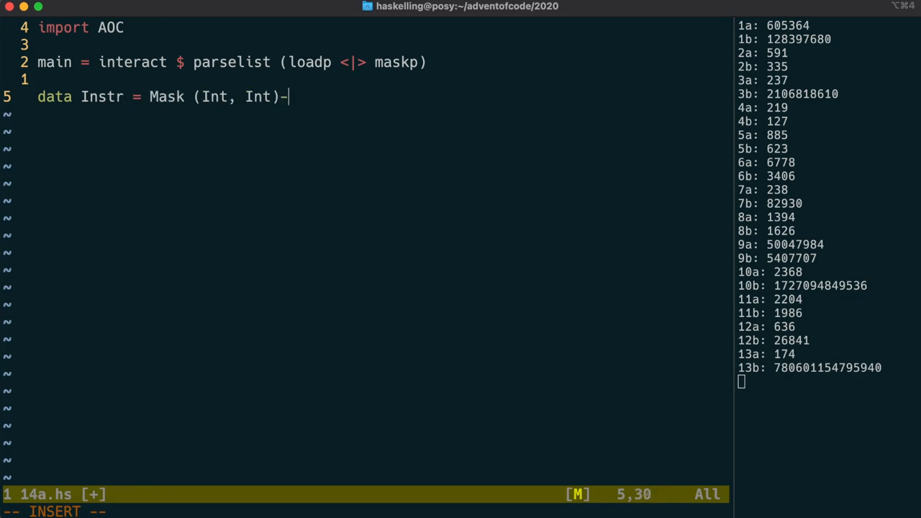
text(| Load Int Int)
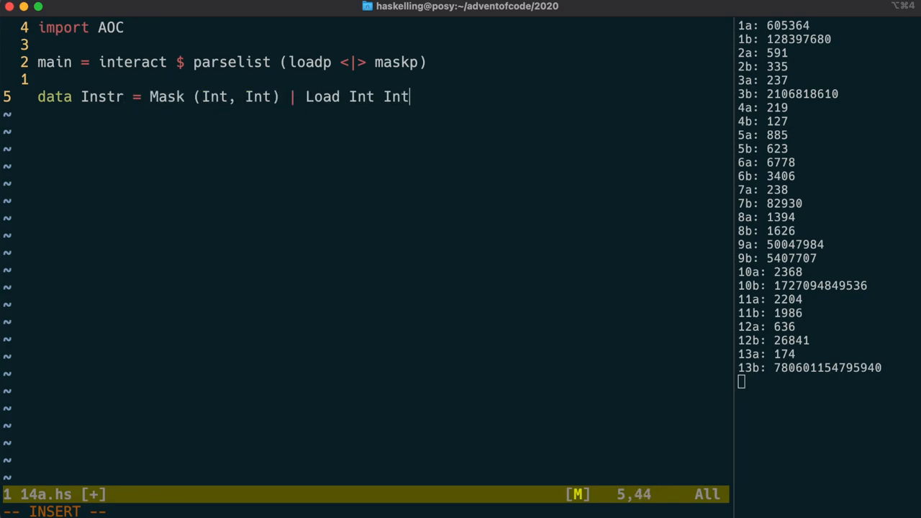
text(deriving (Show,)
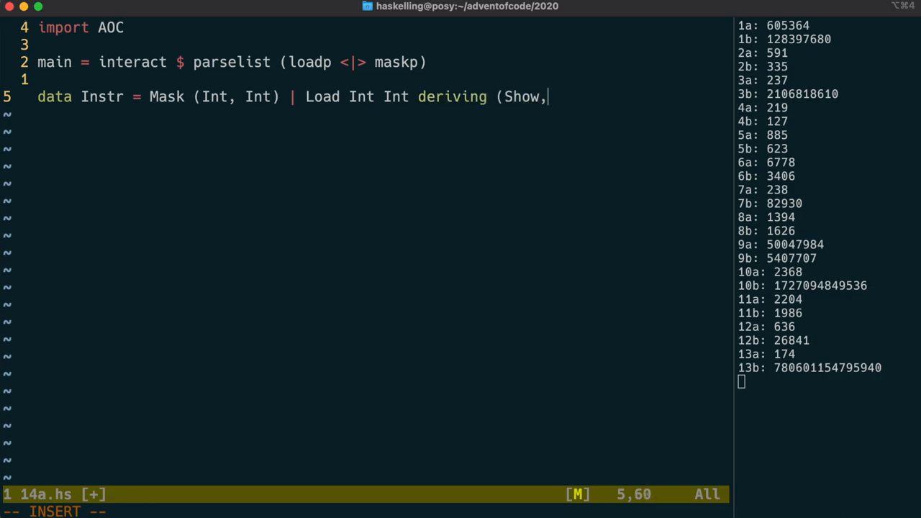
text(Eq, Read, Ord))
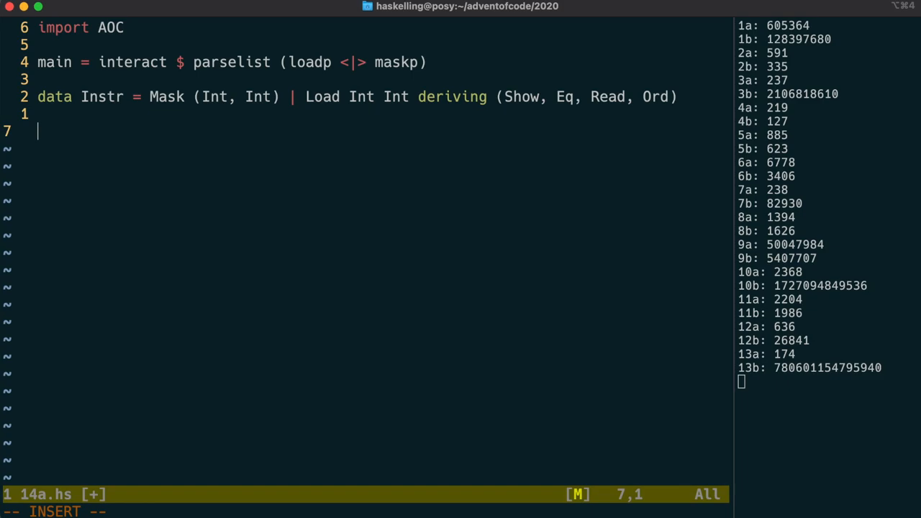
Write loadp :: Parser Instr parsing 'mem[addr] = val' and returning Load addr val.
text(loadp :: Parse)
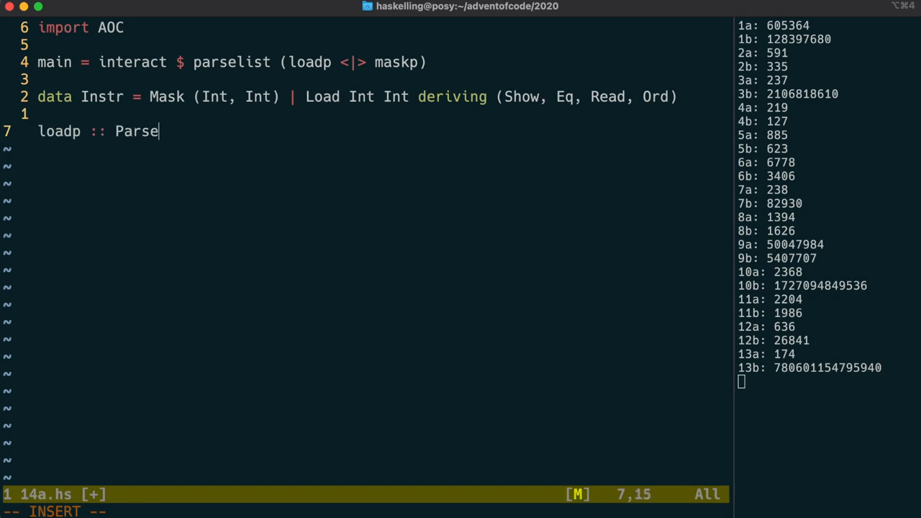
text(r Instr)
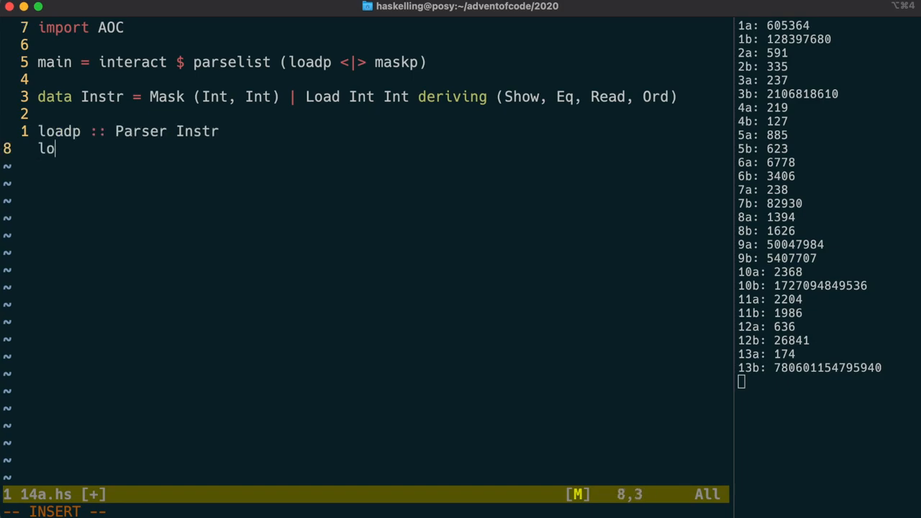
text(adp = do)
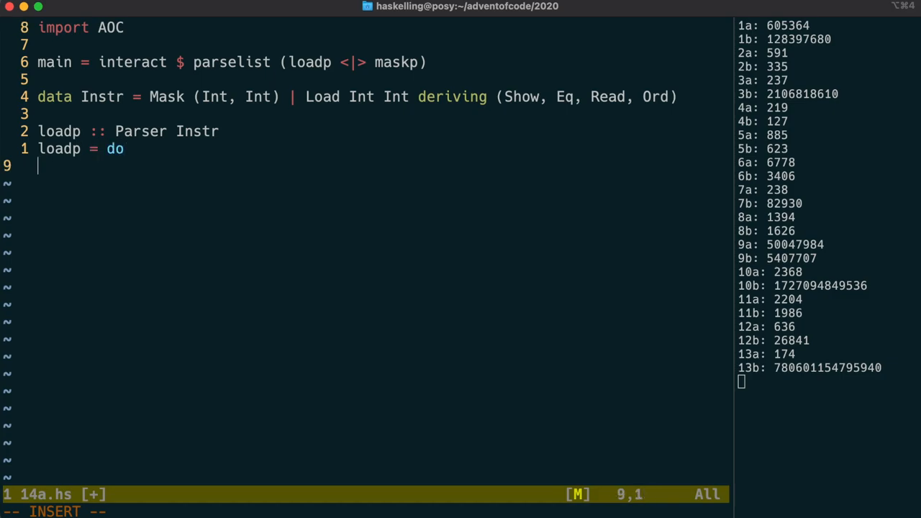
text(string ")
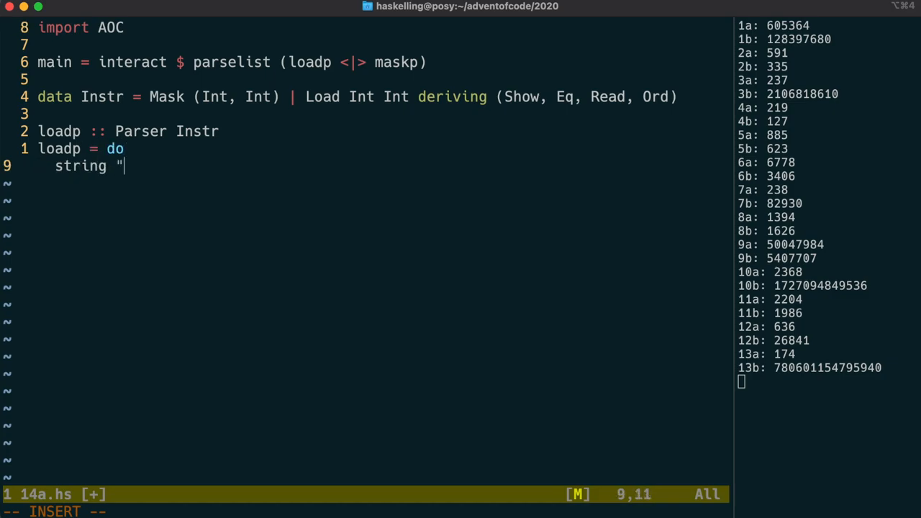
text(mem[)
text(addr)
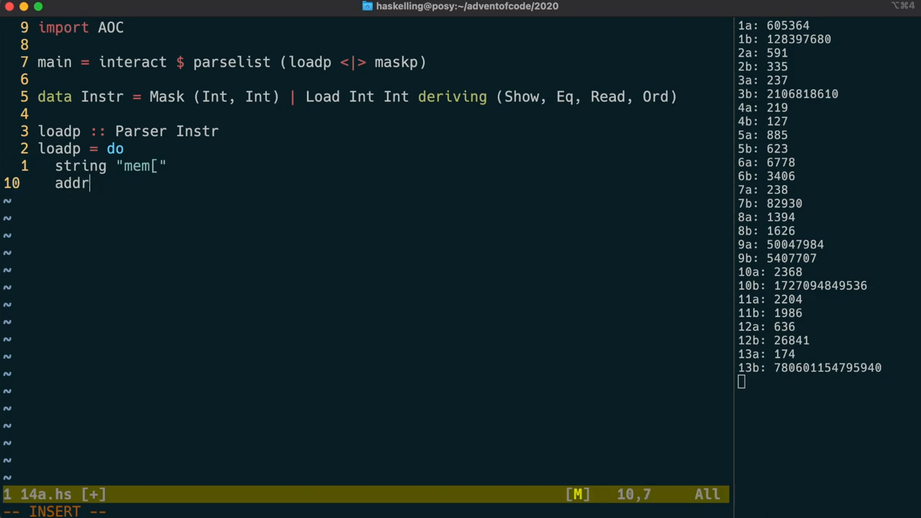
text(<- integer)
text(string "] = )
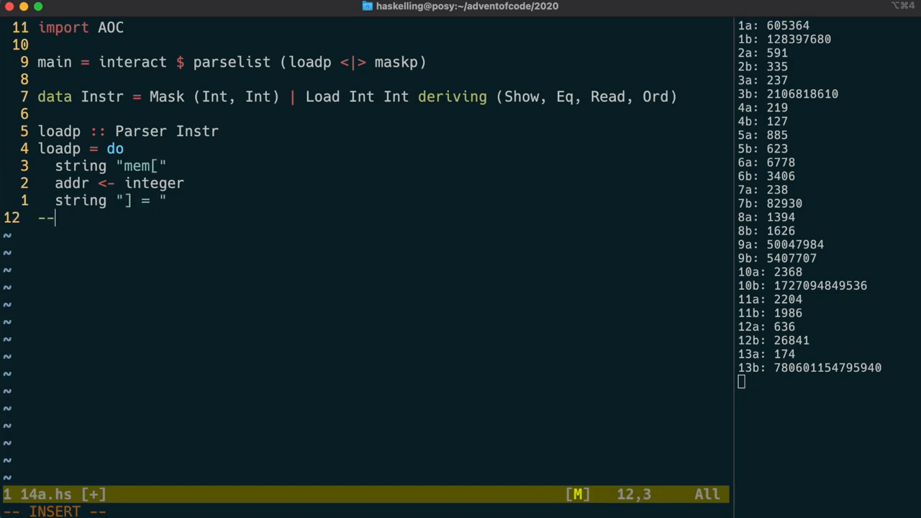
text(val)
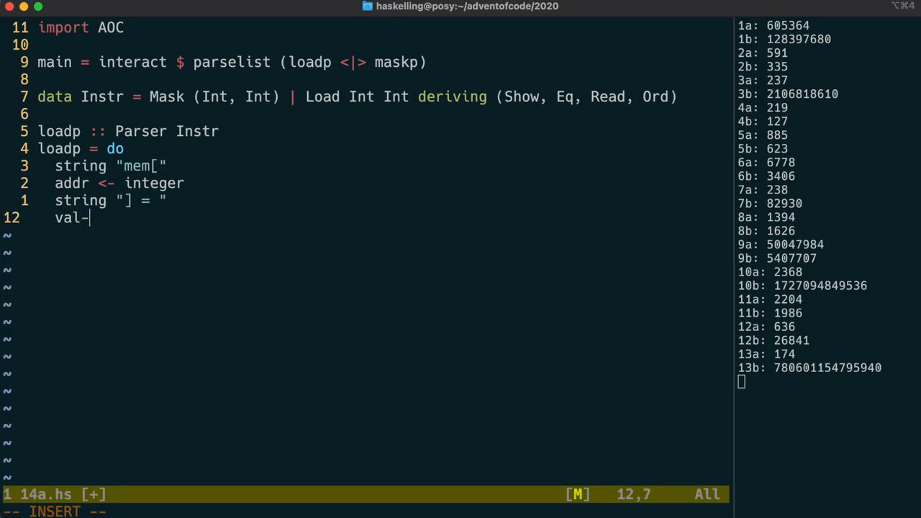
text(<-)
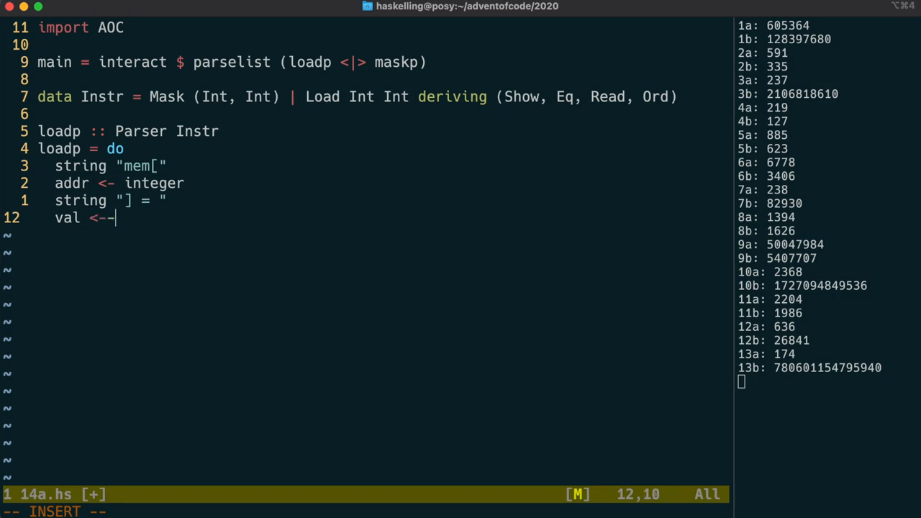
text(integer)
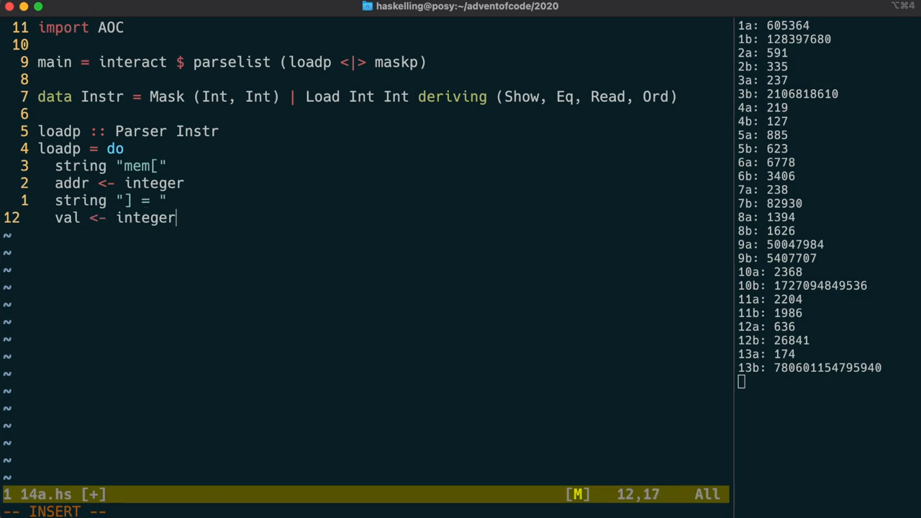
text(return-)
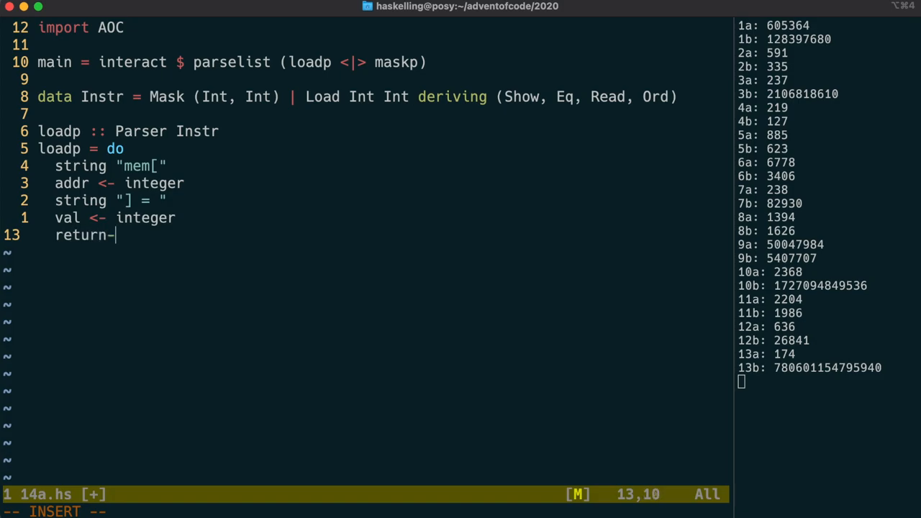
text($ Load)
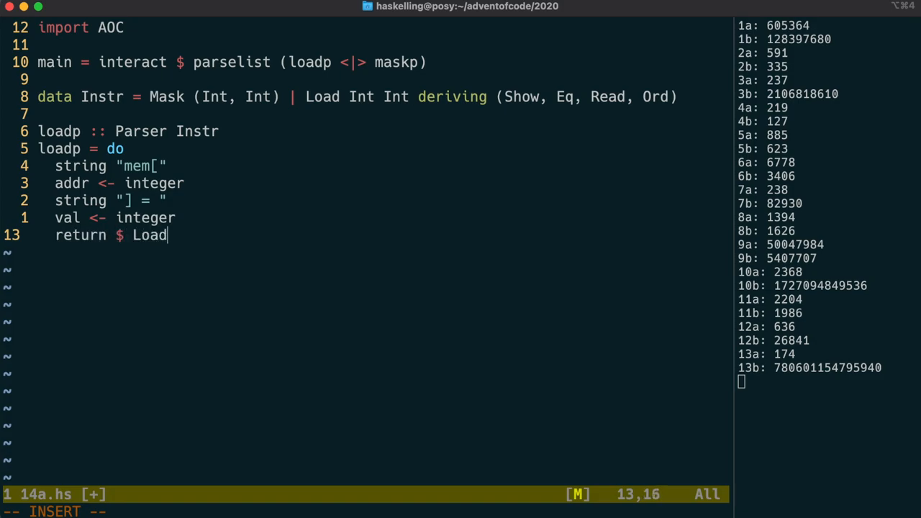
text(addr val)
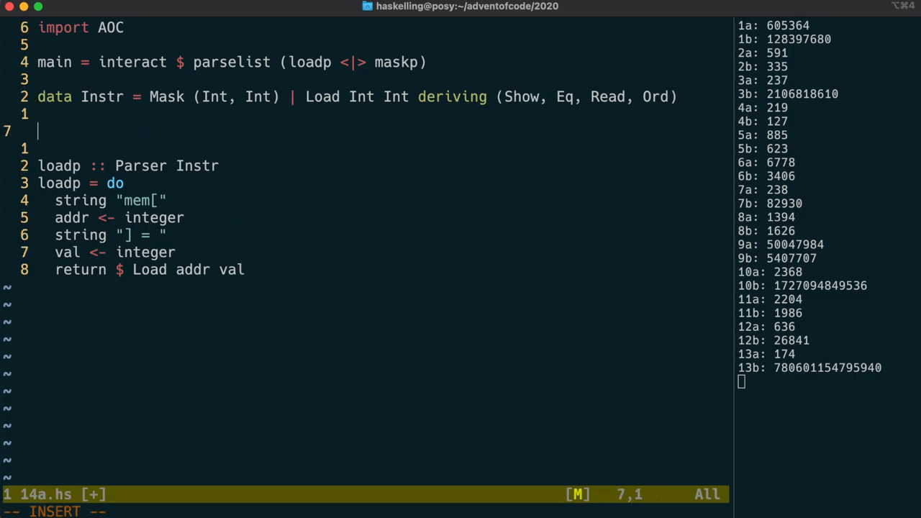
Add integer :: Parser Int as read <$> many1 digit and begin maskp.
text(integer)
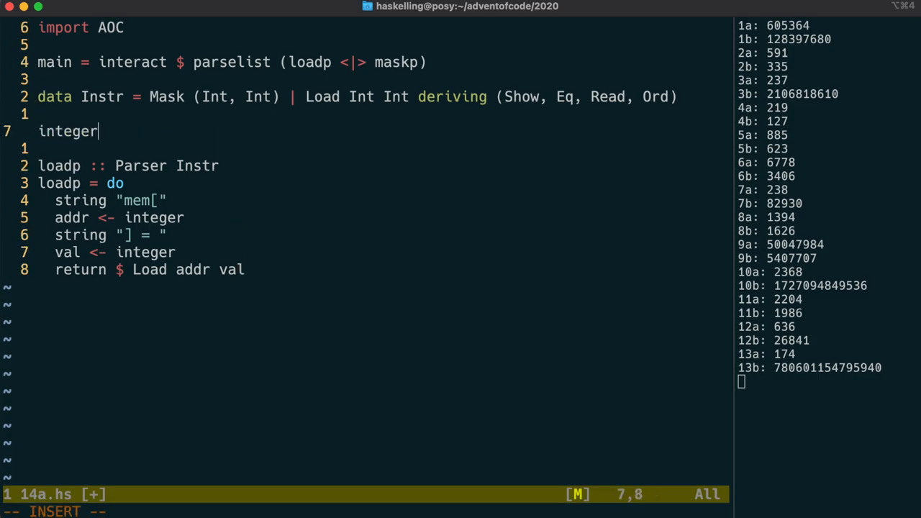
text(:: Parser Int)
text(inte)
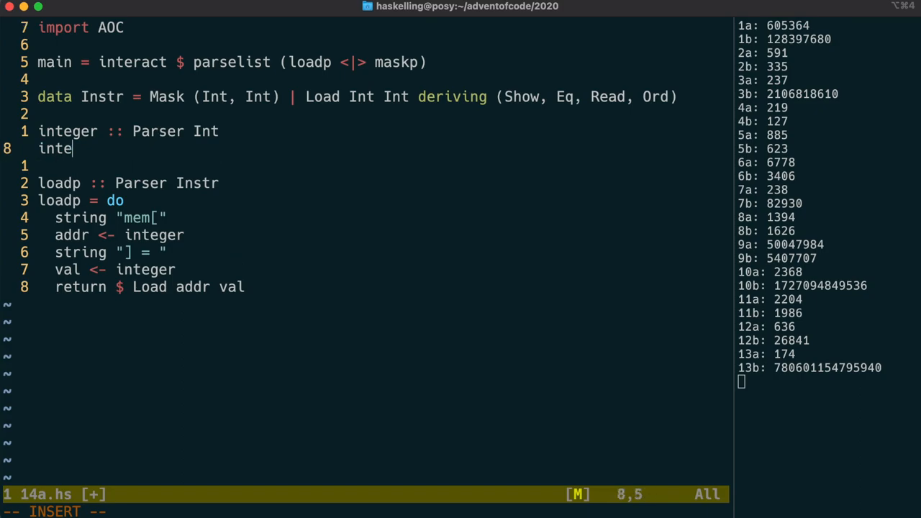
text(ger =-)
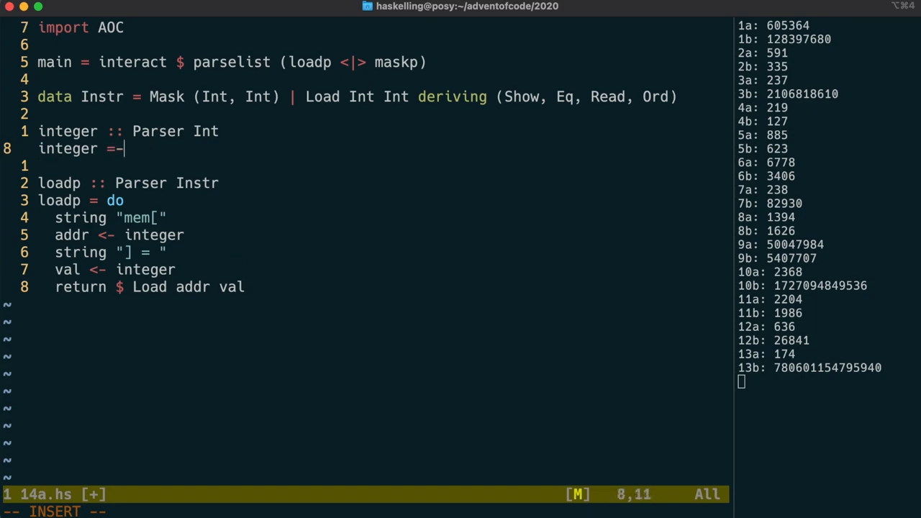
text(read <$)
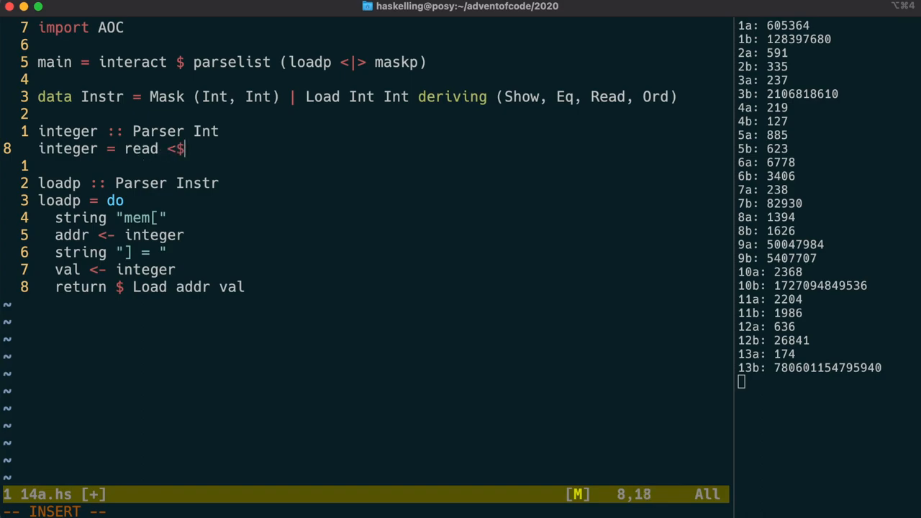
text(> many1 digit)
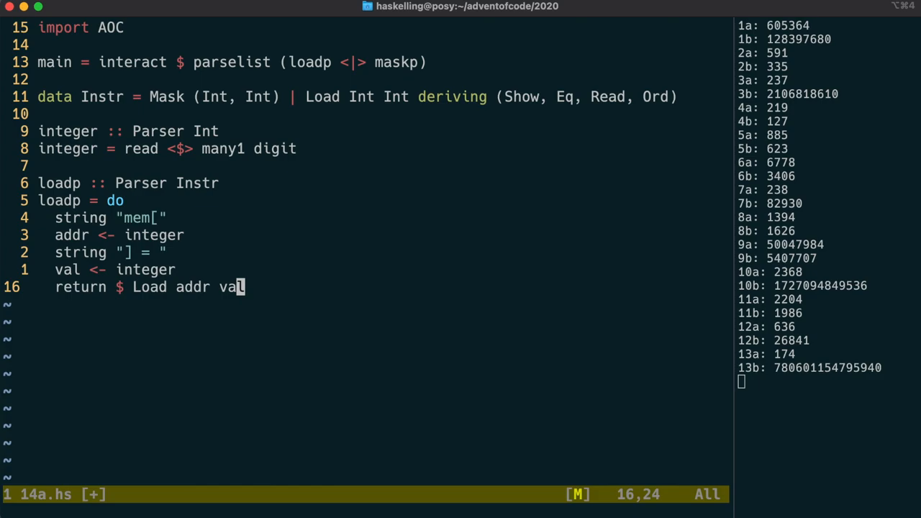
text(maskp :: Parser In)
text(maskp = do)
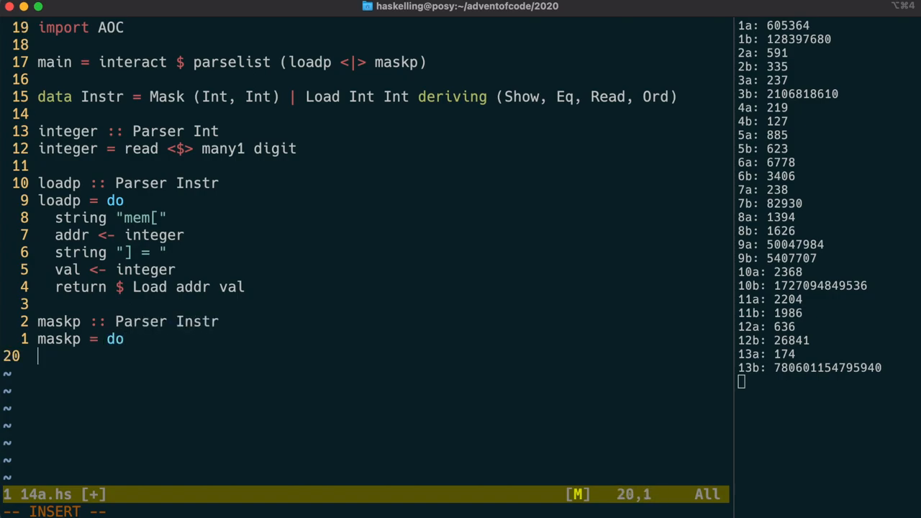
Finish maskp: read mask <- many1 anyChar and return $ Mask $ readMask mask.
text(string "mask = ")
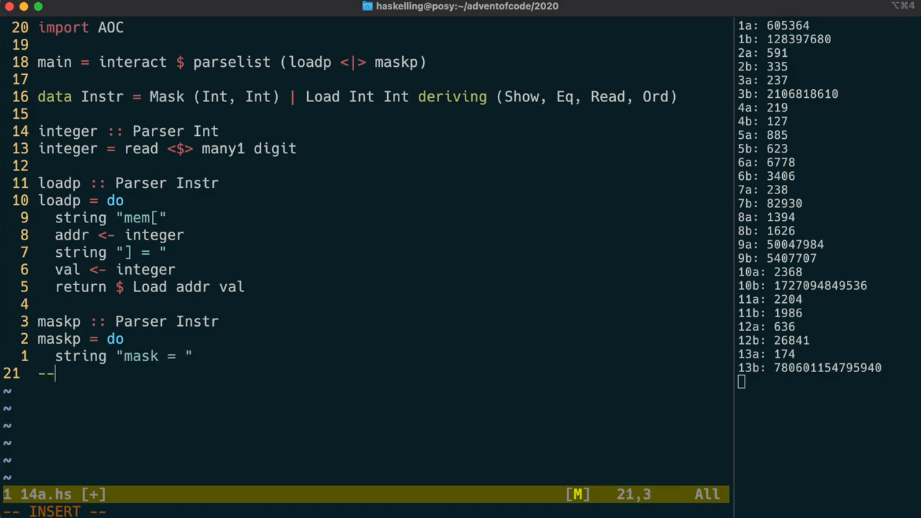
text(mask <- ma)
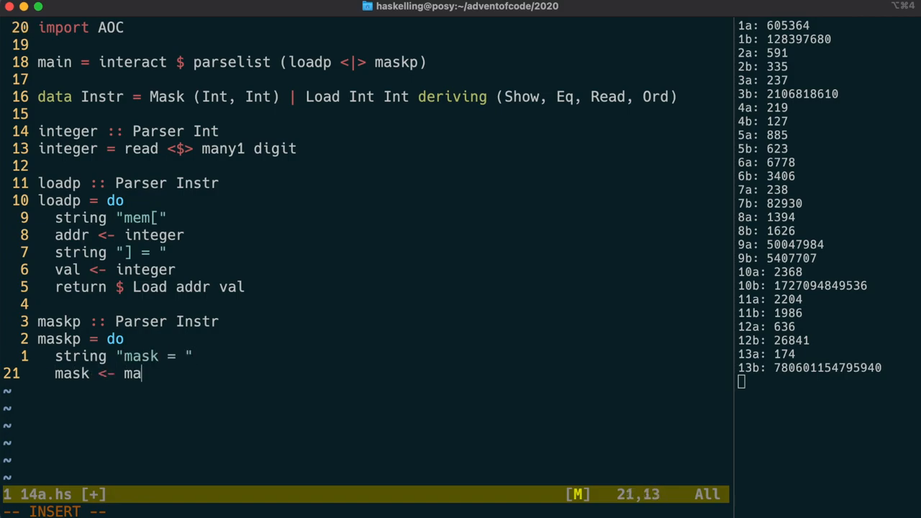
text(ny1 anyChar)
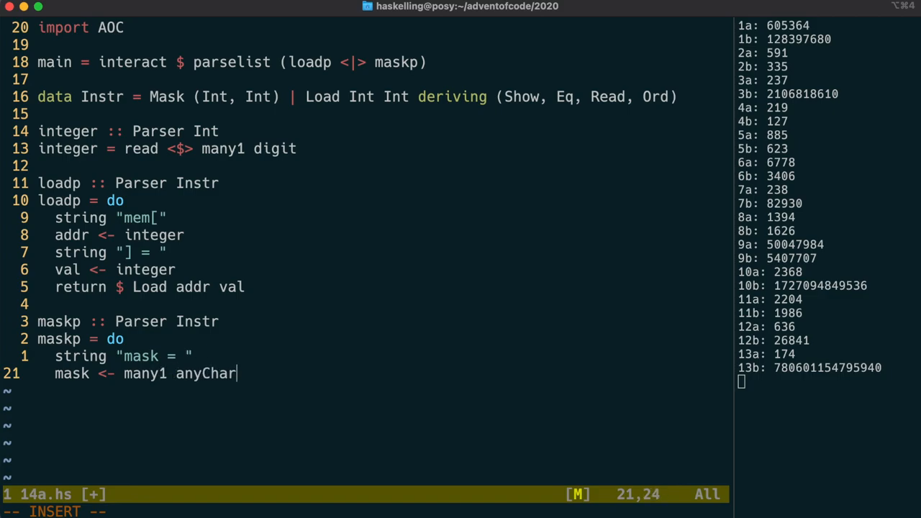
text(re)
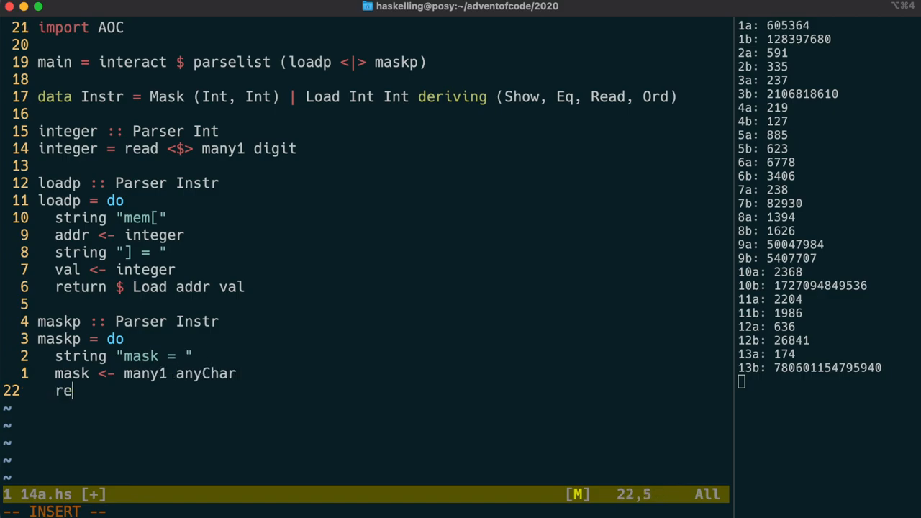
text(turn $ Mask)
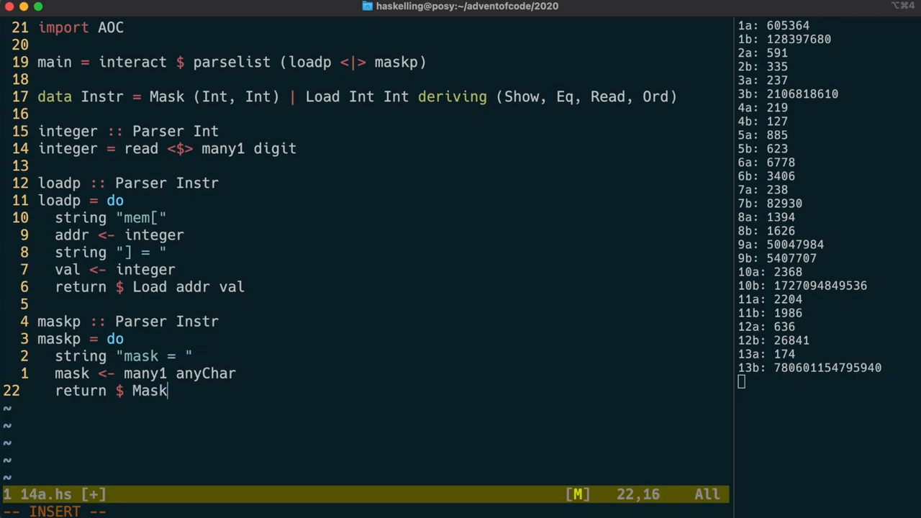
text($ read)
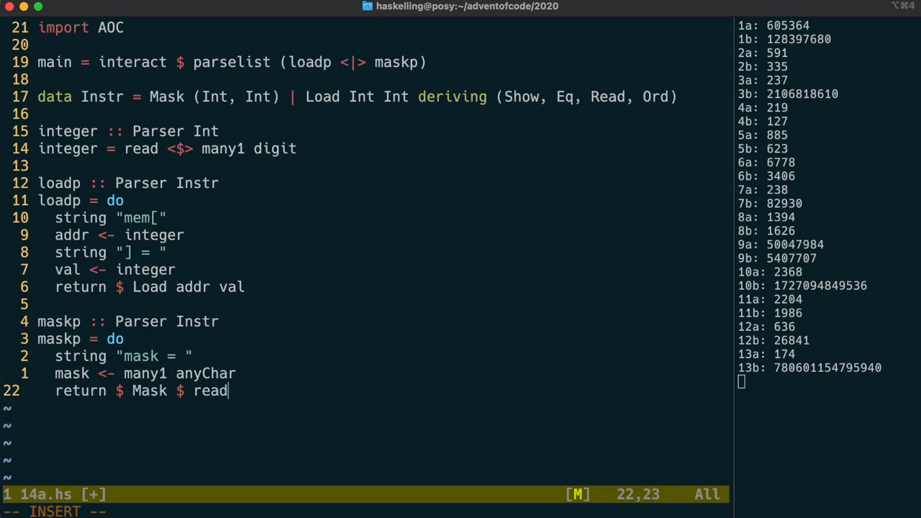
text(Mask mask)
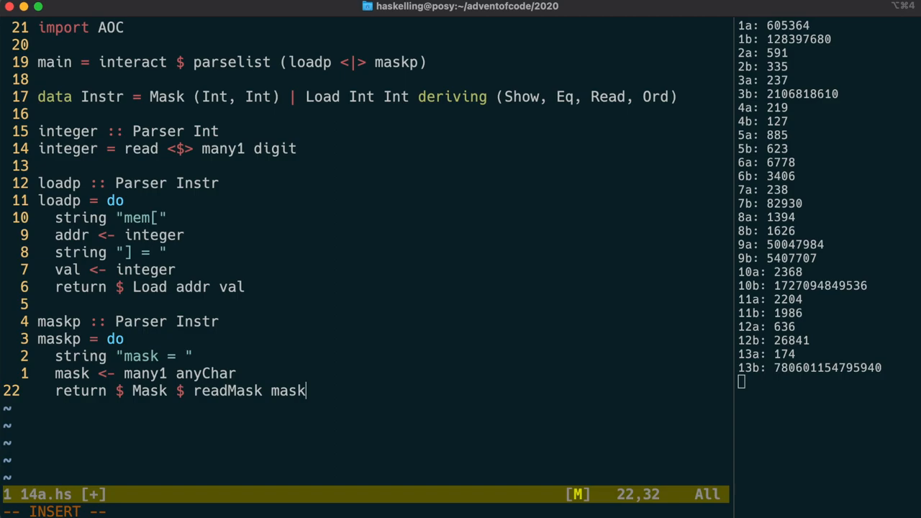
text(re)
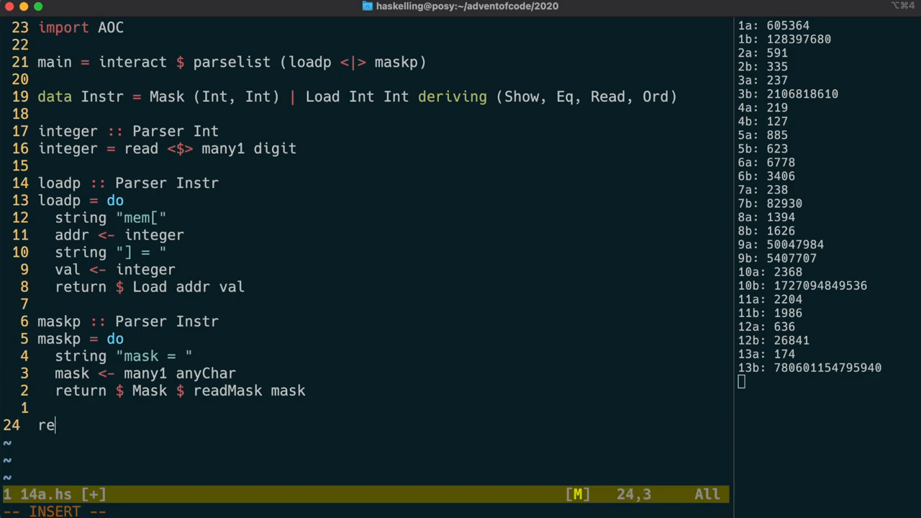
Declare readMask :: String -> (Int, Int), begin 'readMask =' and save.
text(adMask-)
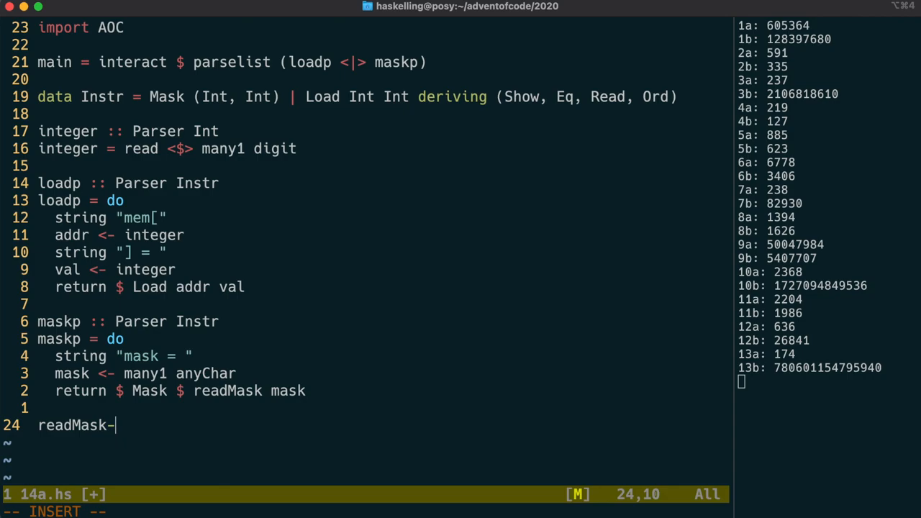
text(:: String -> (Int, Int)
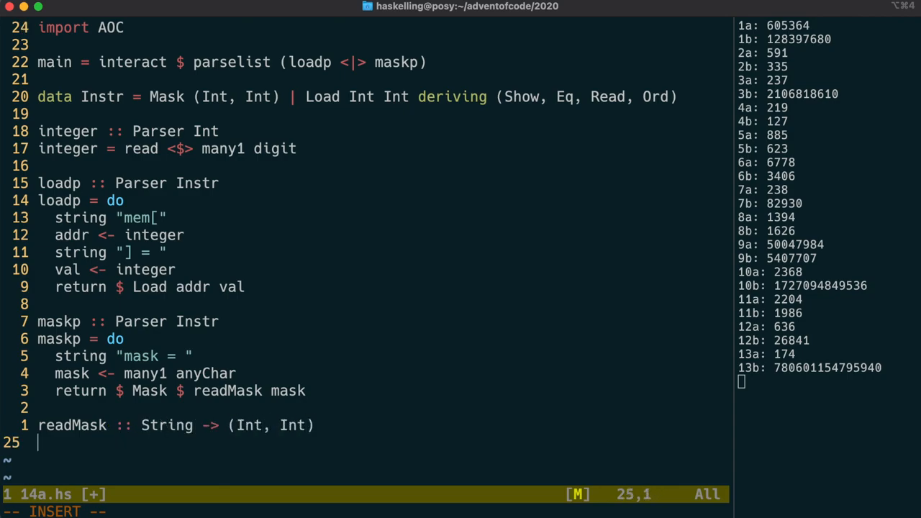
text(readMask =-)
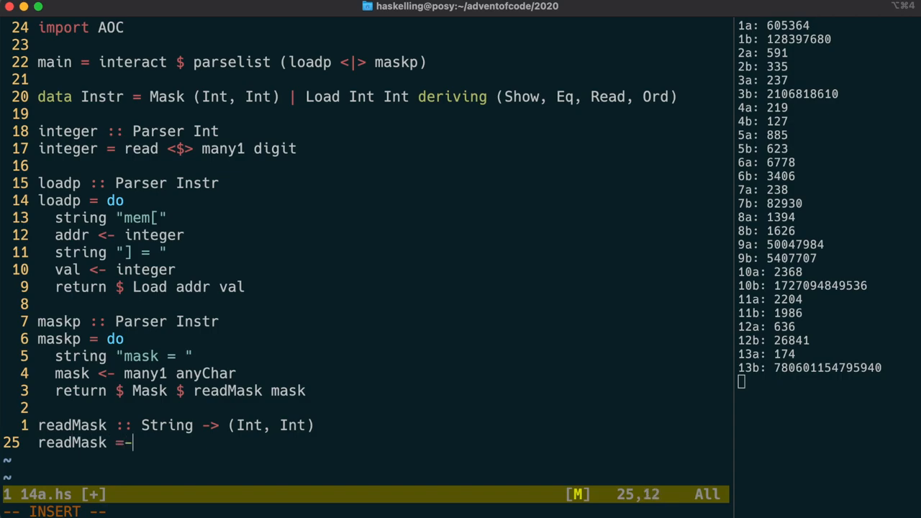
key(Escape)
text(:e)
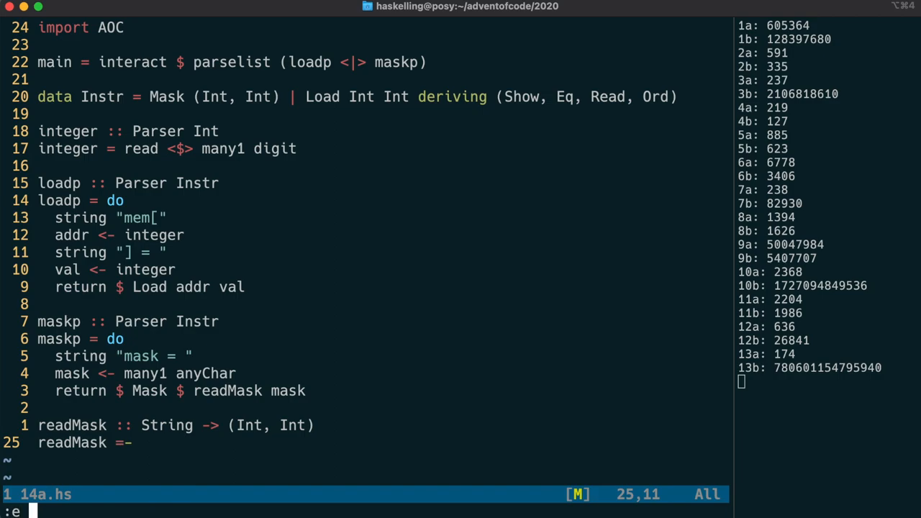
Define readMask as a foldl' with where-helper readMask' mapping 'X' to (0, 0), '0' and '1', then save.
key(Return)
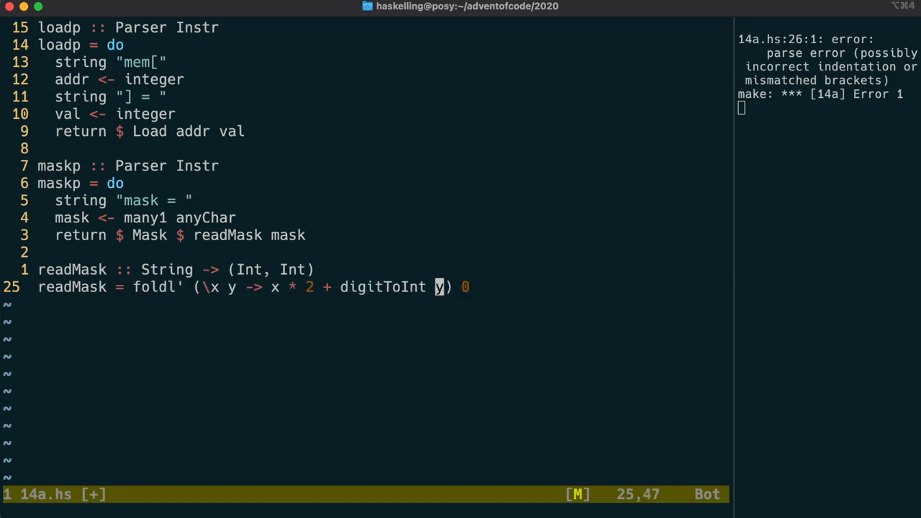
text(read)
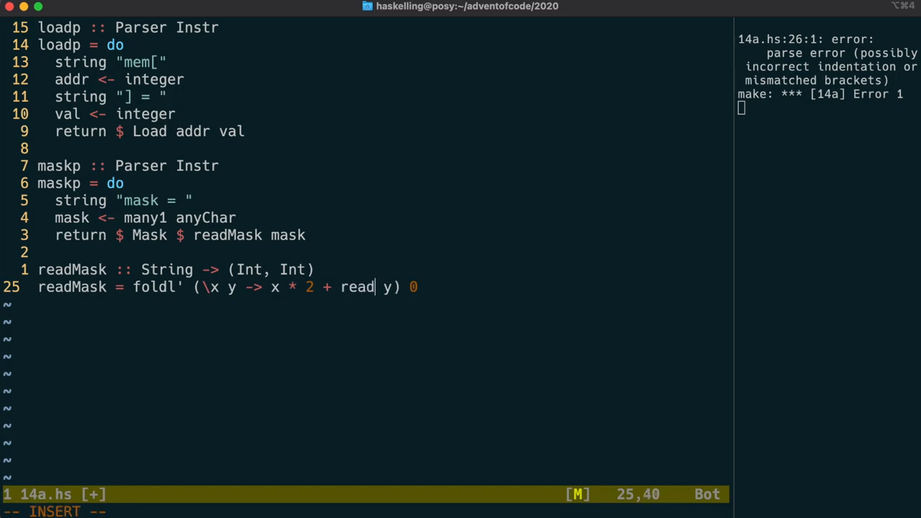
text(Mask')
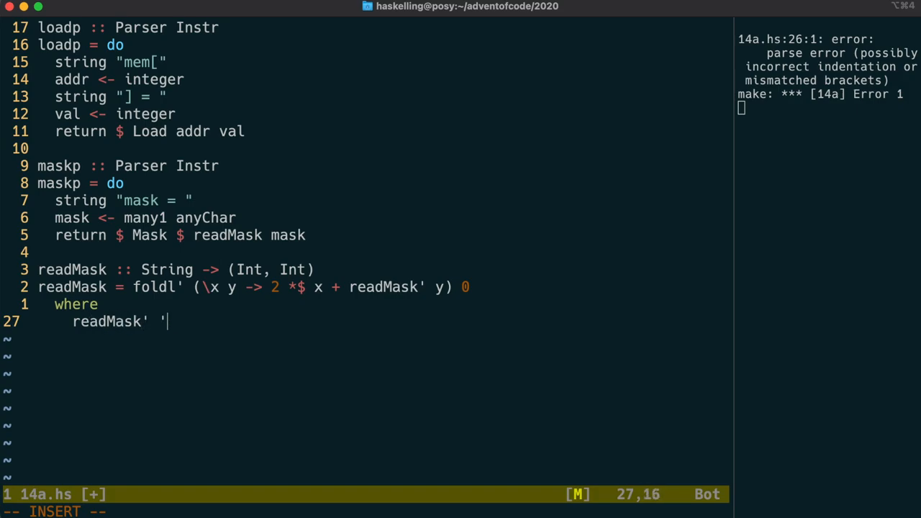
text(X' = (0, 0))
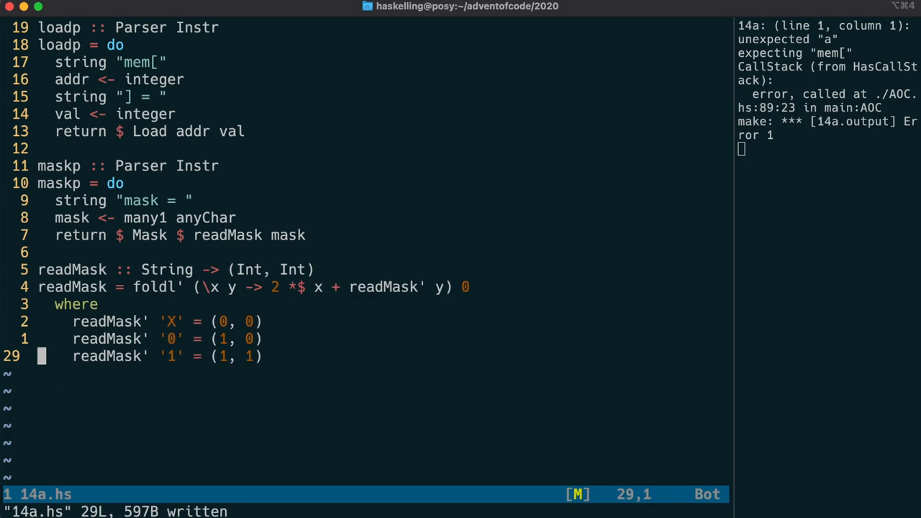
Wrap loadp in try so main parses with try loadp <|> maskp, and save.
key(gg)
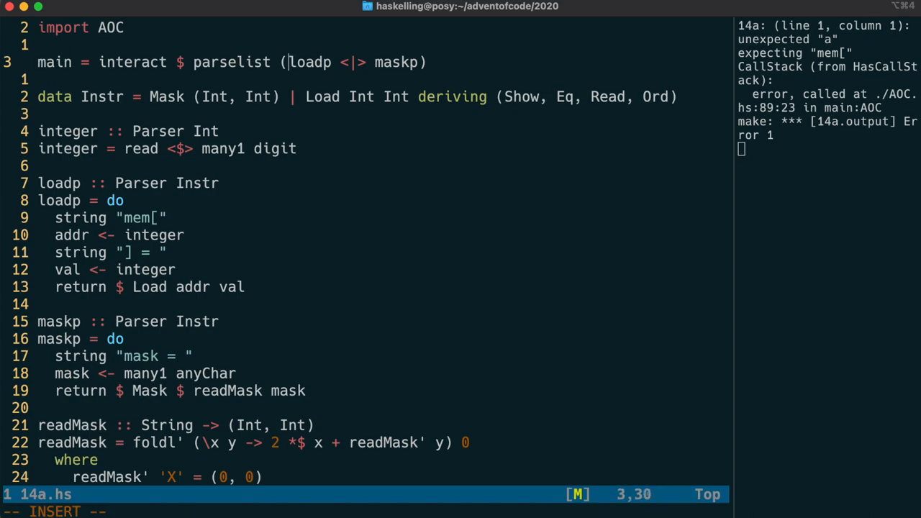
text(try)
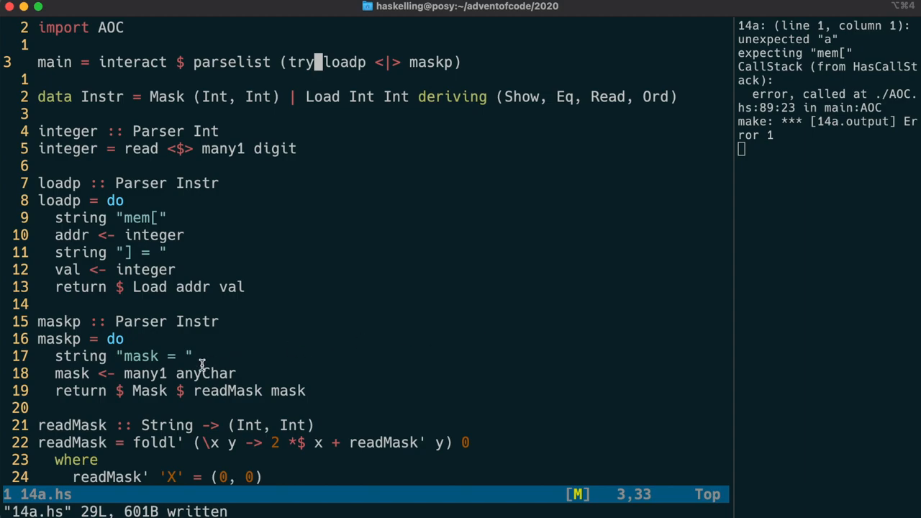
mouse_move(137, 234)
text(----)
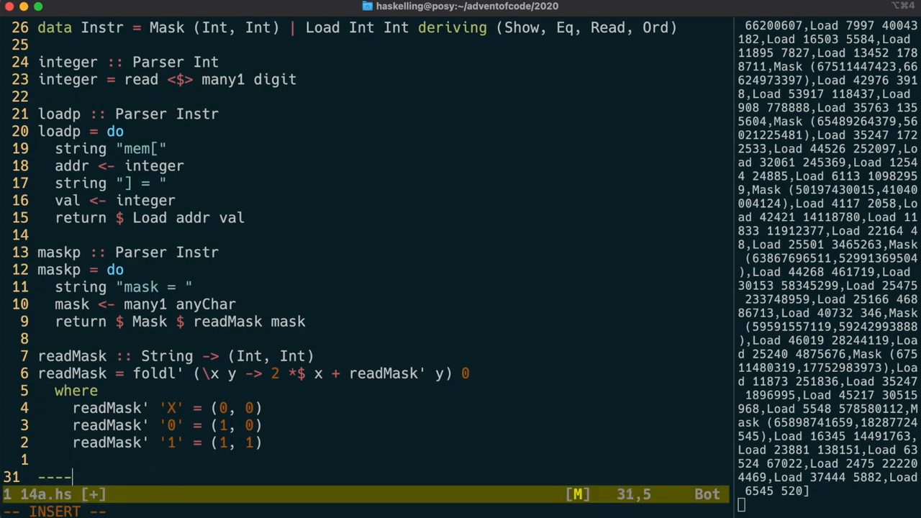
Compose main as f . parse and start f with an exec case for Load addr val.
text(f i)
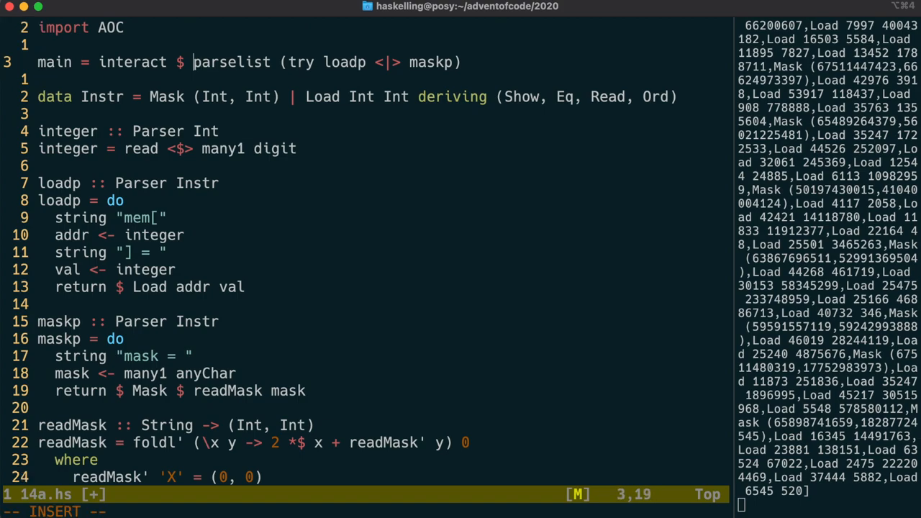
text(f .)
text(---)
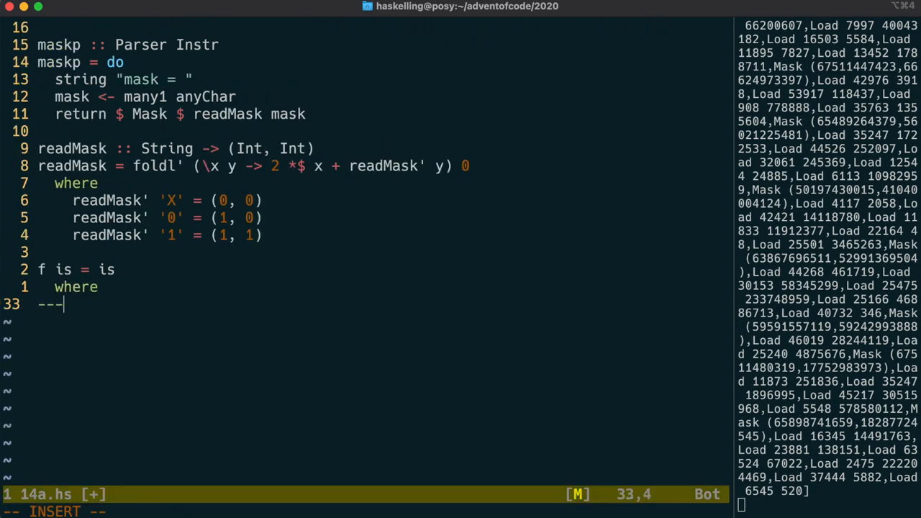
text(exec () ()
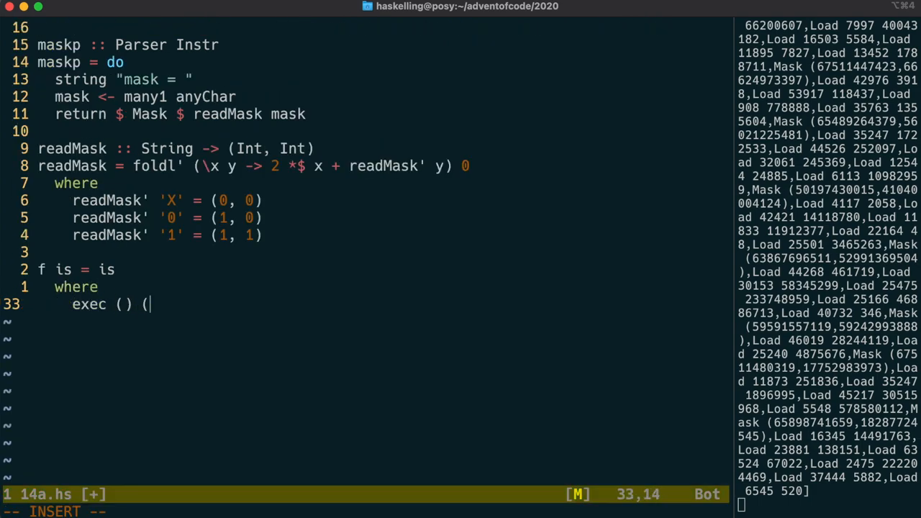
text(Load addr val) =-)
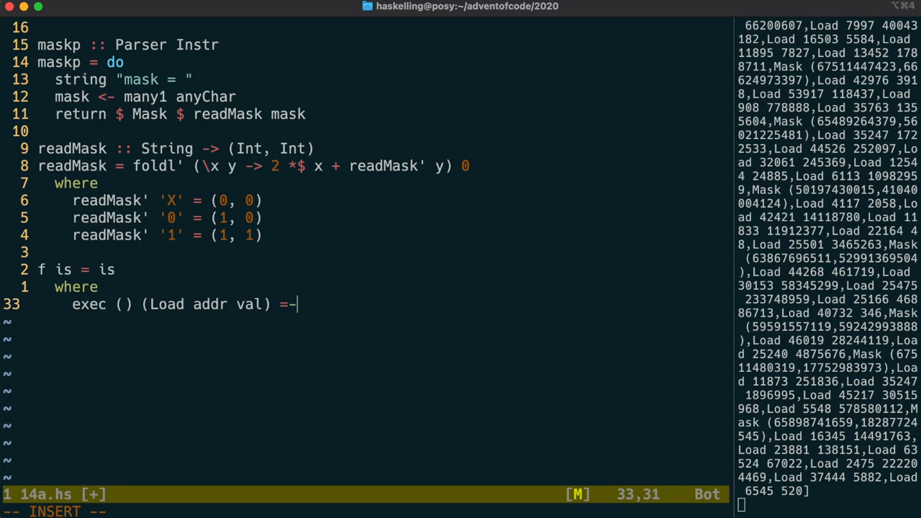
text(())
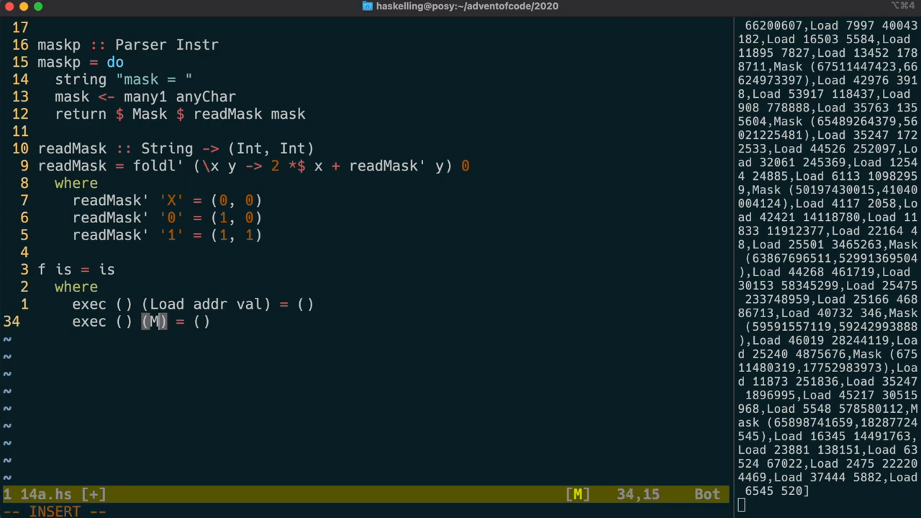
Add the exec case for Mask updating the (mask, mem) pair.
text(ask x)
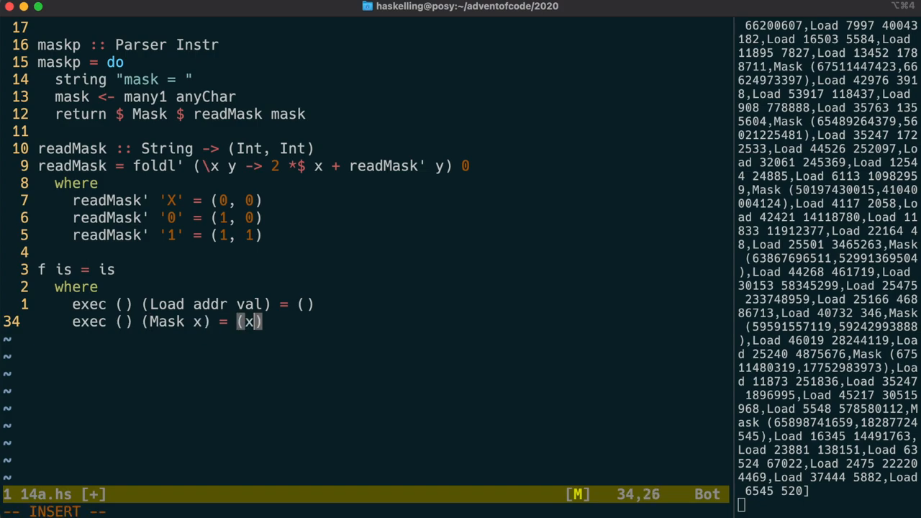
text(, mem)
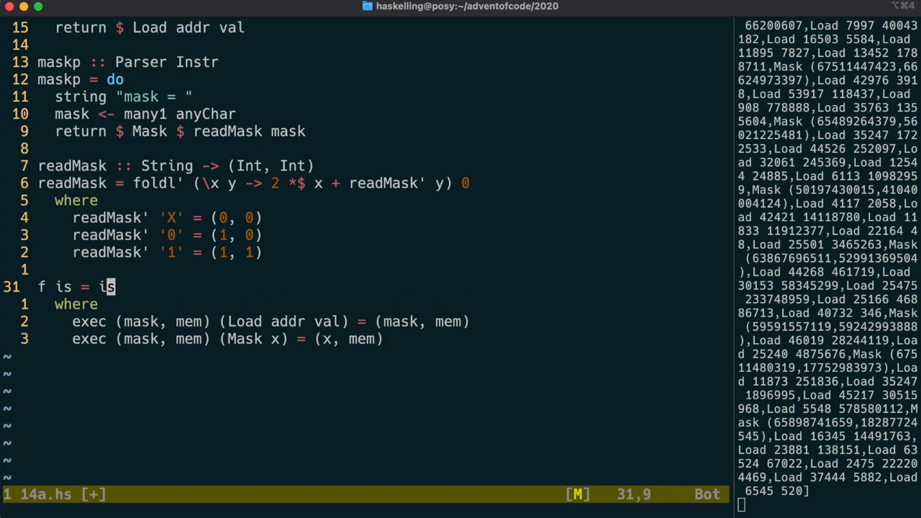
text(exec ()
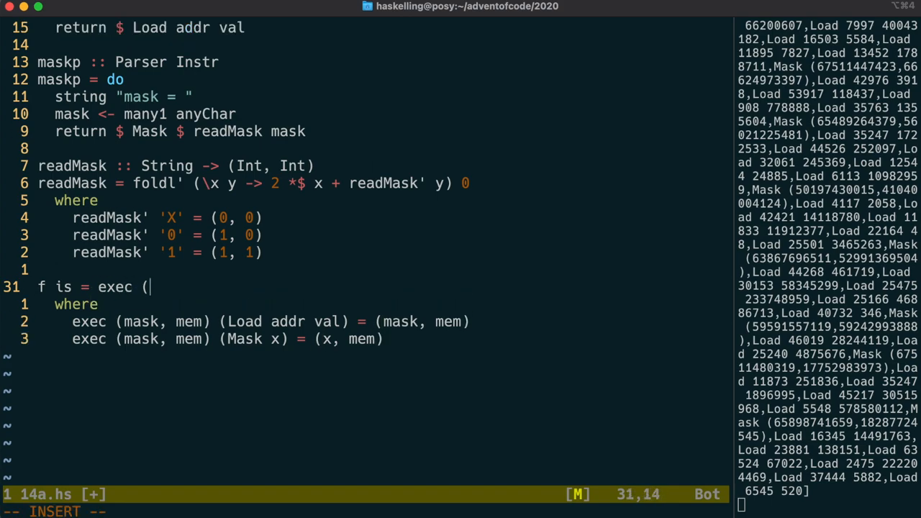
Fold exec from (0, M.empty), import Data.IntMap qualified as M, and save for the watcher.
text(0, M.emp)
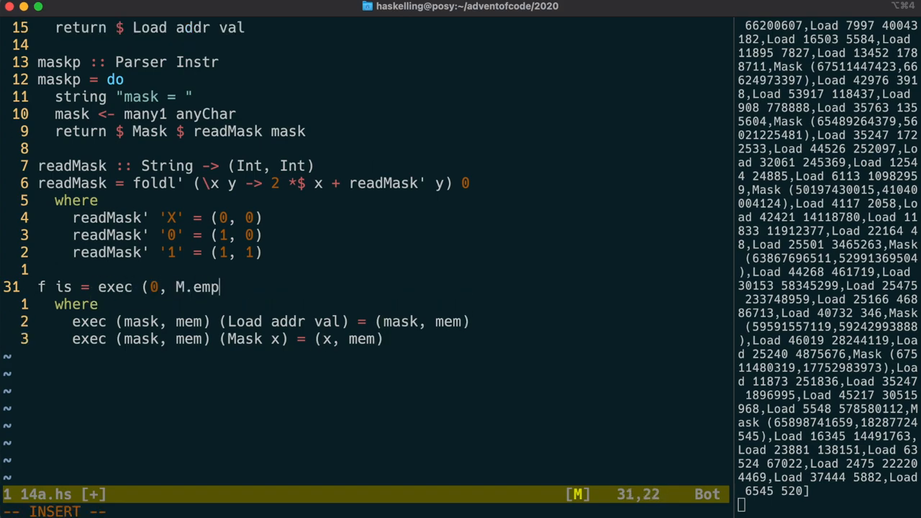
text(ty))
text(import qualified D)
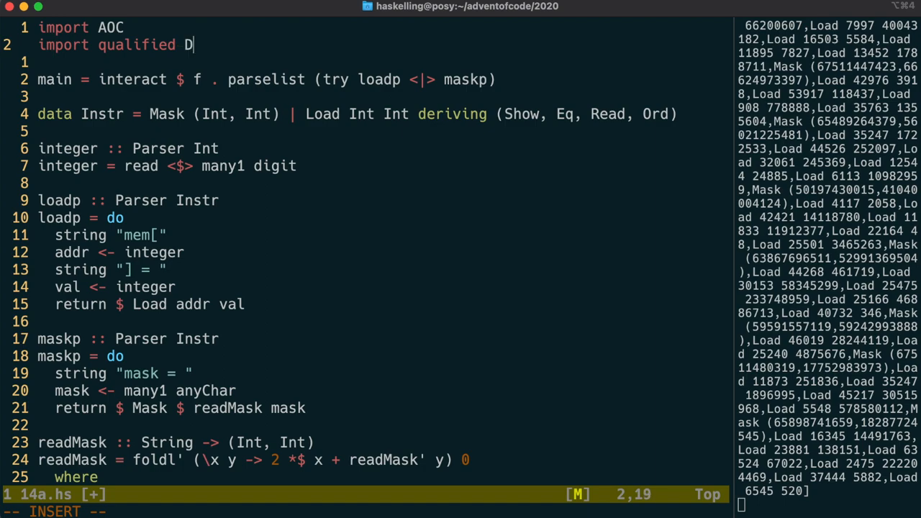
text(ata.IntMap as M)
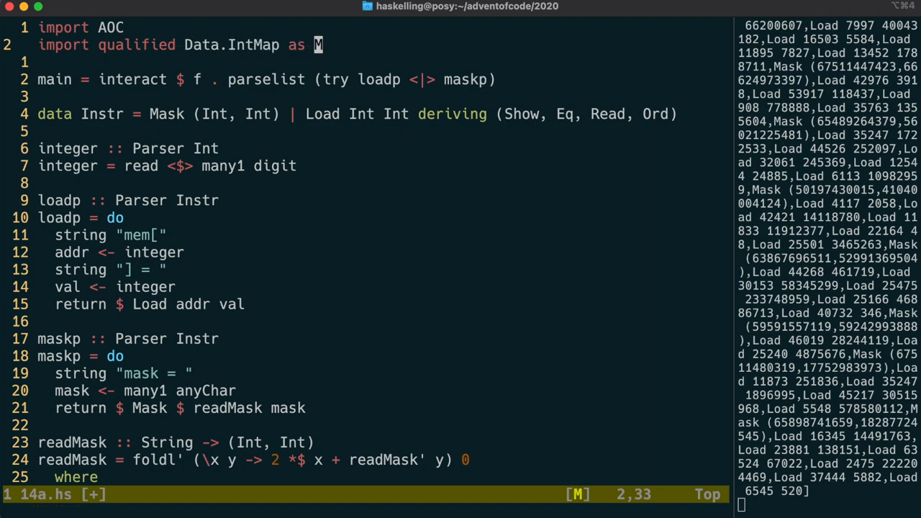
key(G)
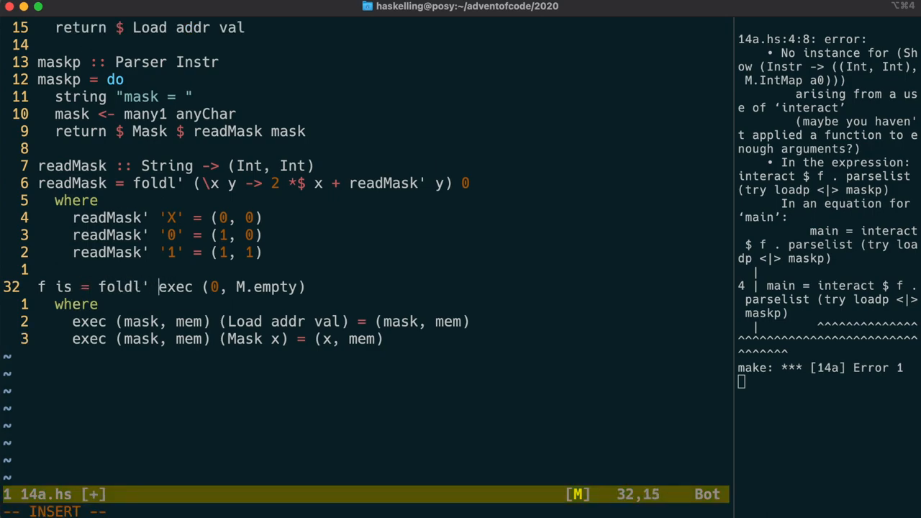
Make f read sum $ snd $ foldl' exec (0, M.empty) is and save.
text(is)
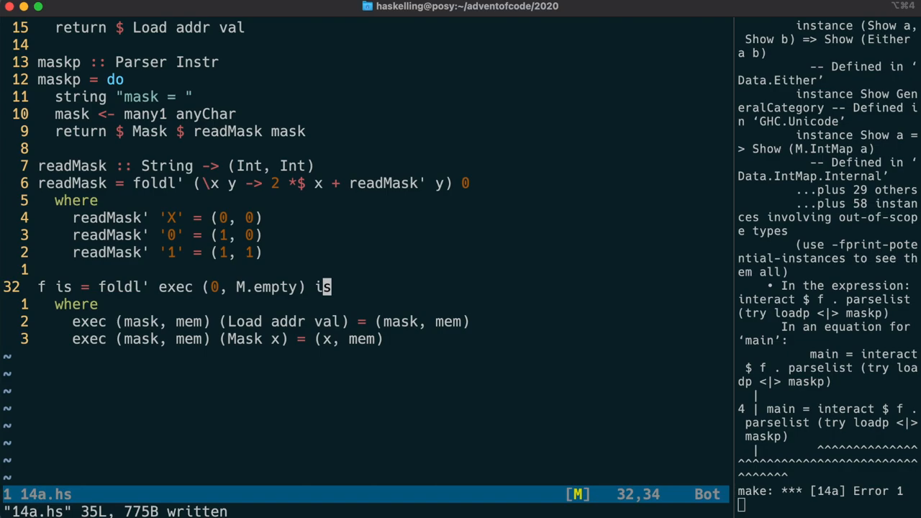
text(sum $ snd $)
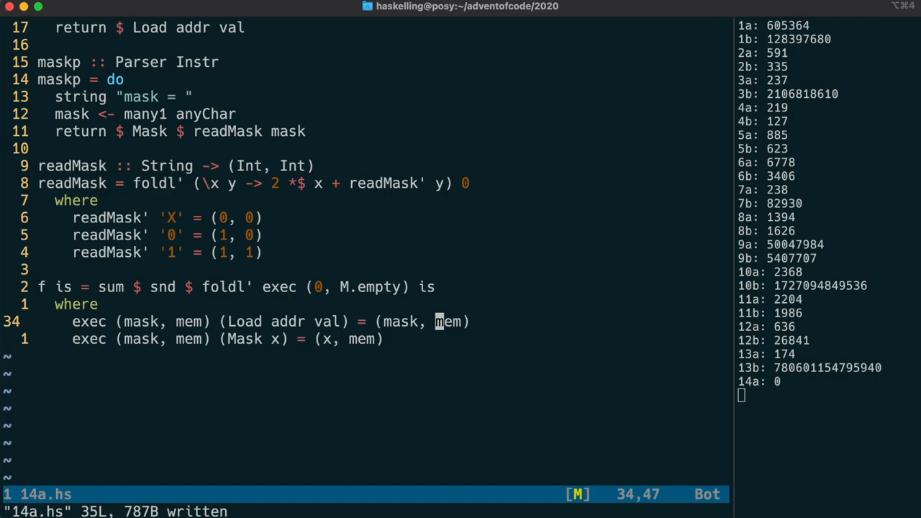
Change the Load case to M.insert addr (applyMask mask val) mem.
text(M.insert)
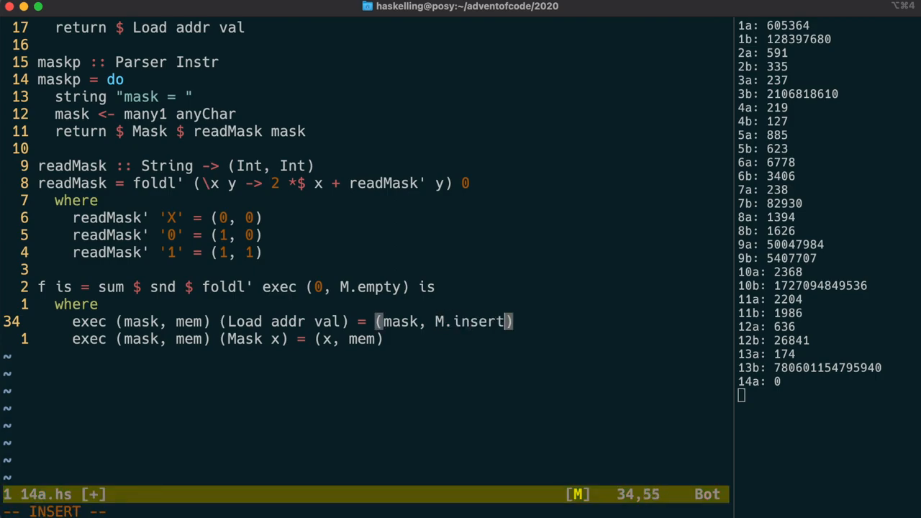
text(addr)
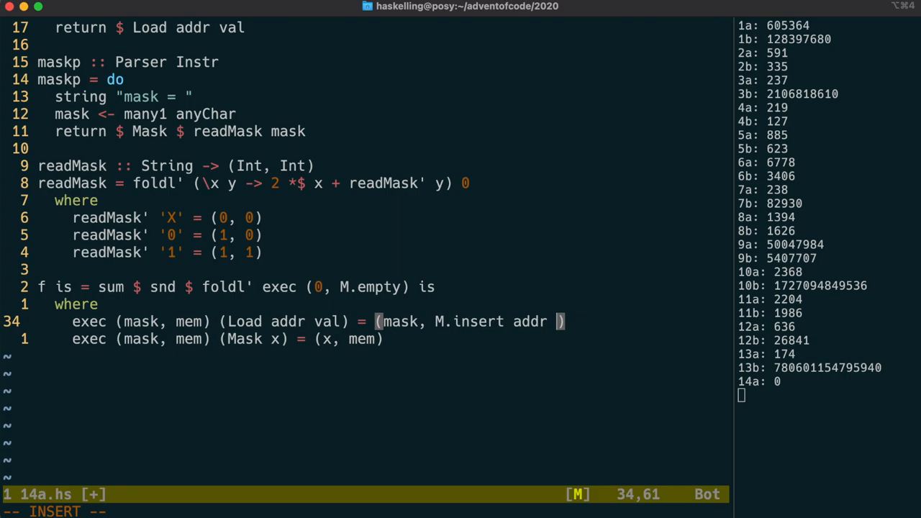
text(applyMask)
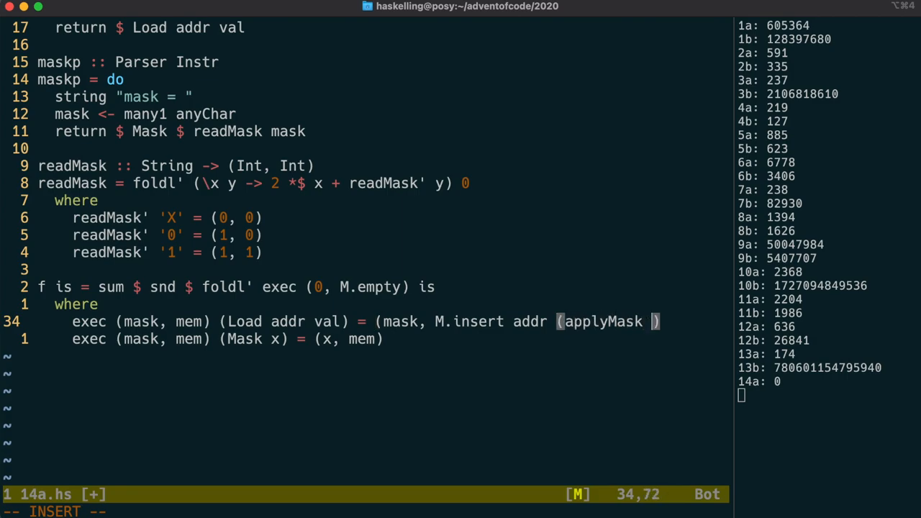
text(mask val)
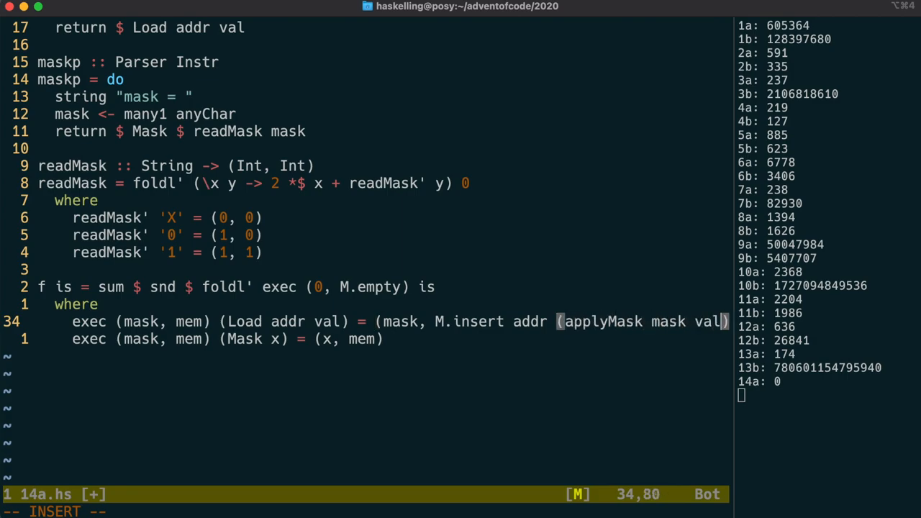
text(mem))
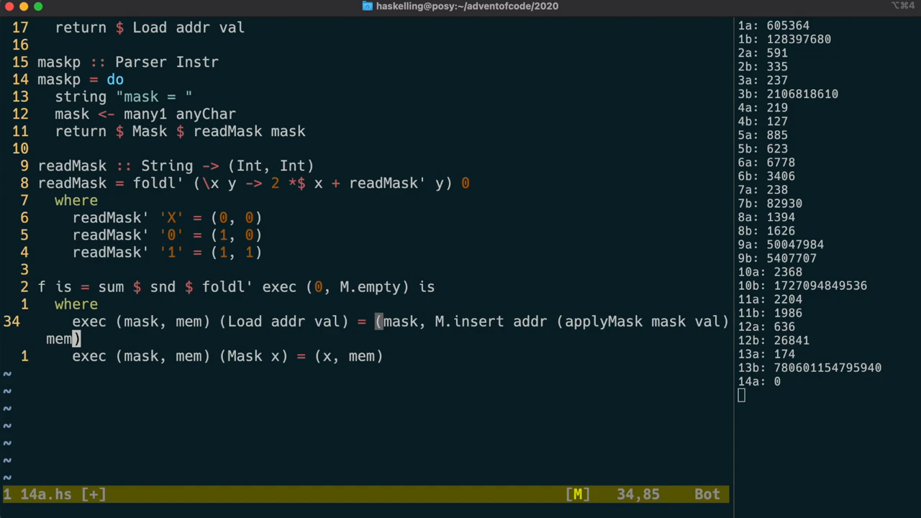
Define applyMask (mask, set) val using .&., .|. and complement.
text(applyMask)
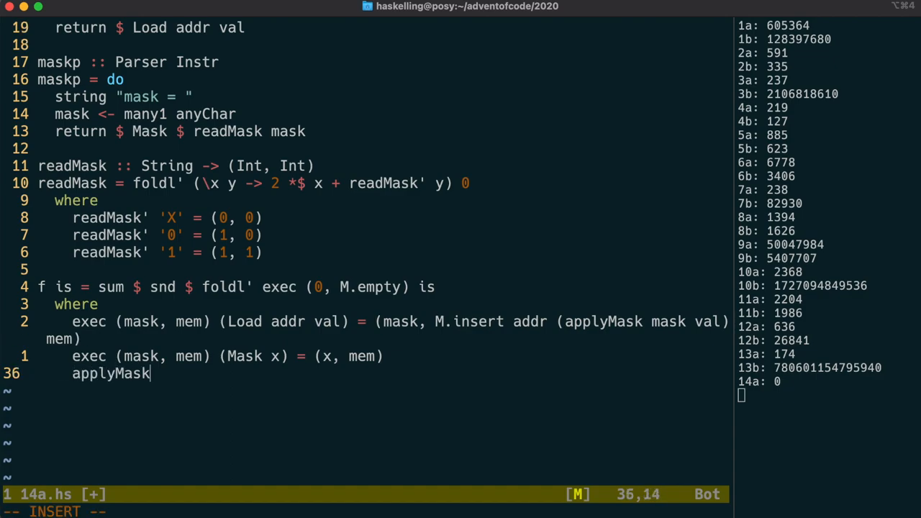
text(-)
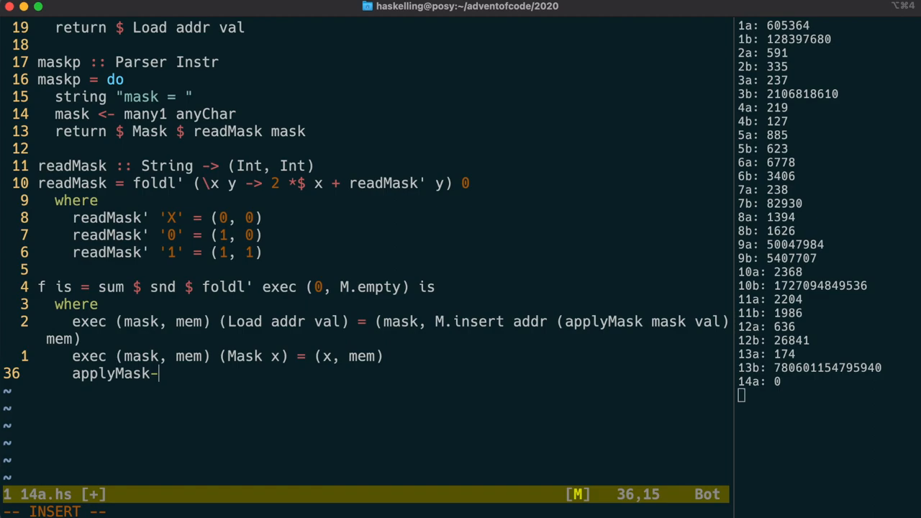
text((mask, se)
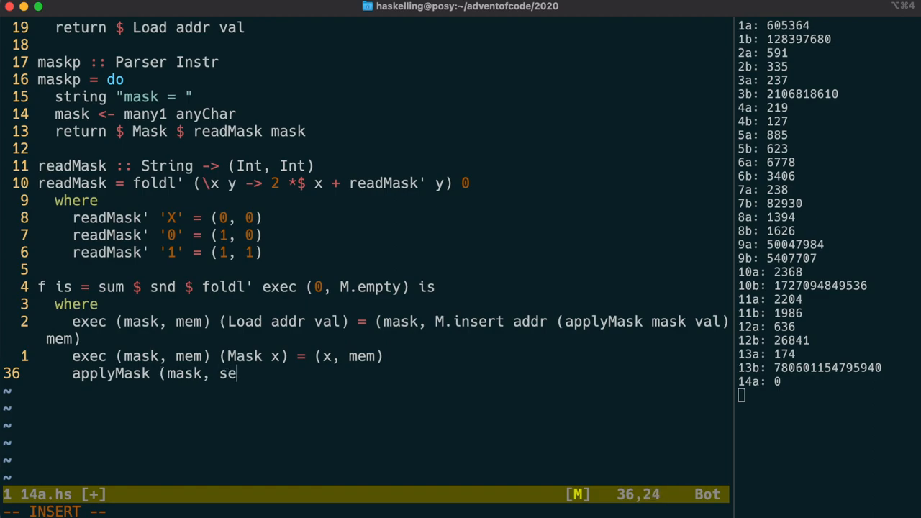
text(t) val =-)
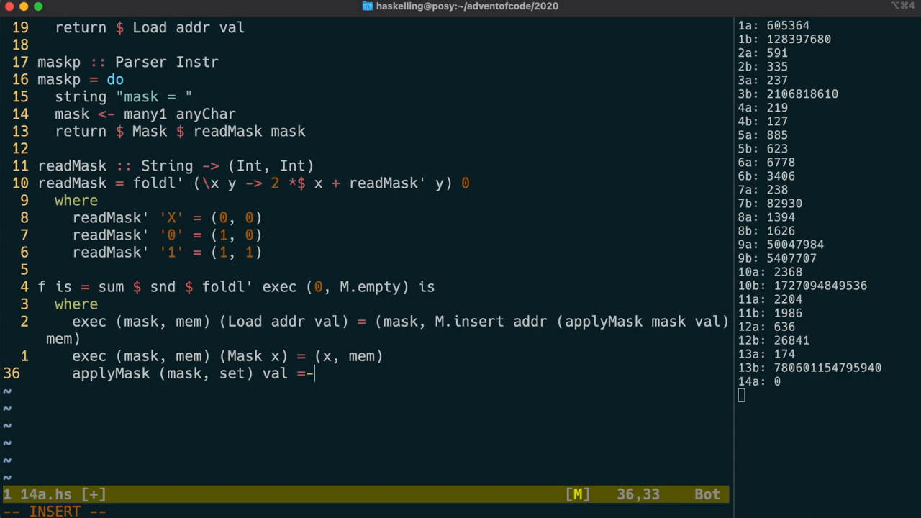
text(set .)
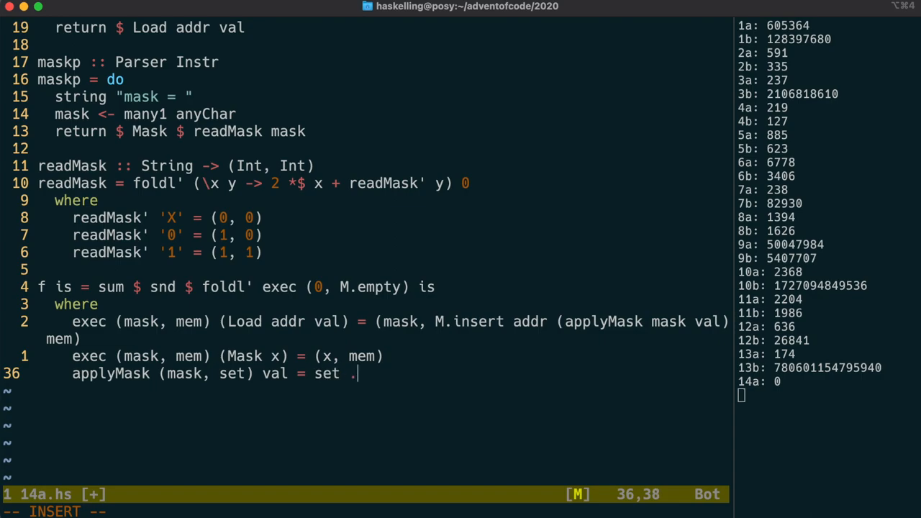
text(&. mask)
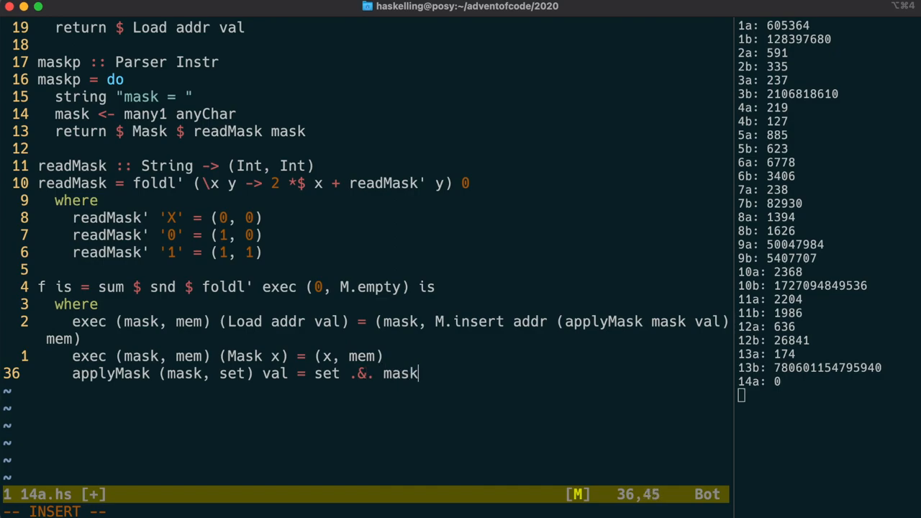
text(.|.)
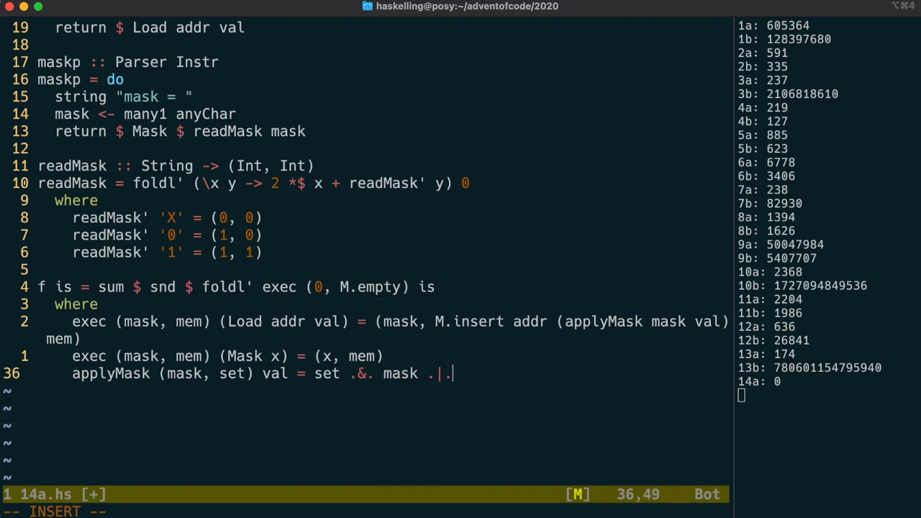
text(val .)
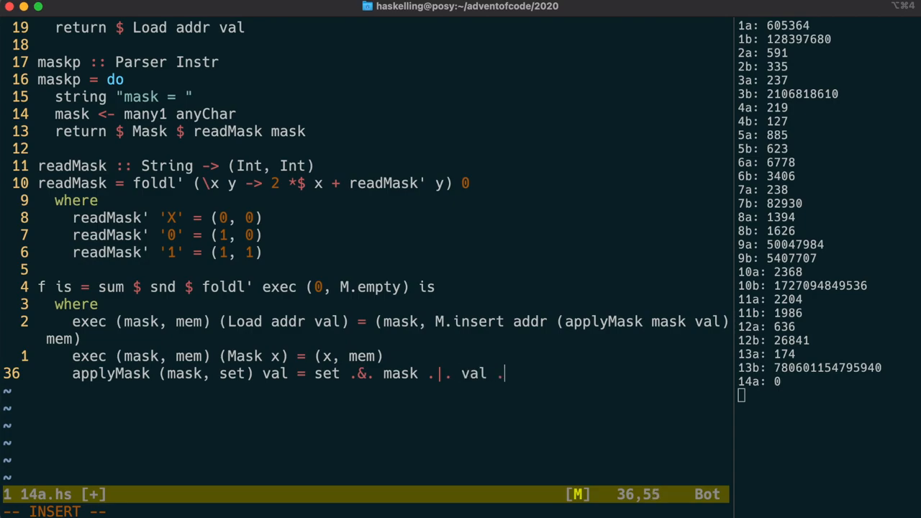
text(.&. coml)
text(impor)
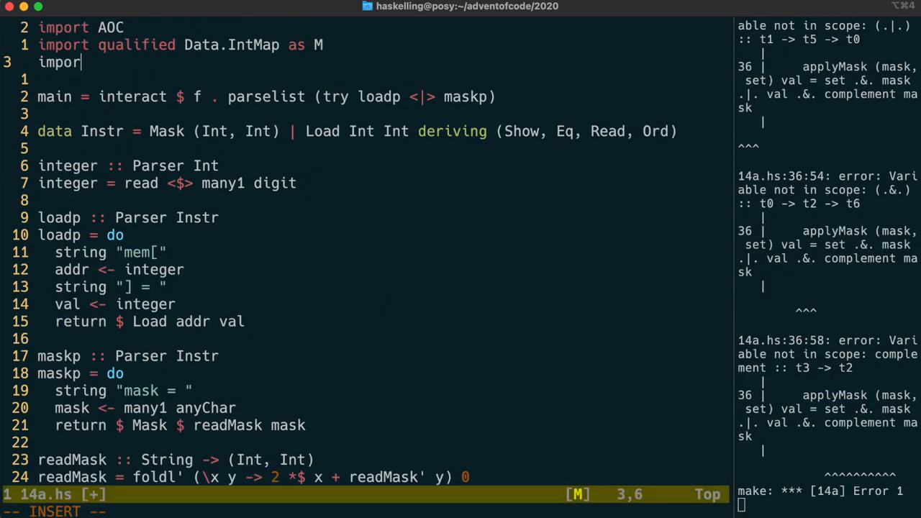
text(Data.Bits)
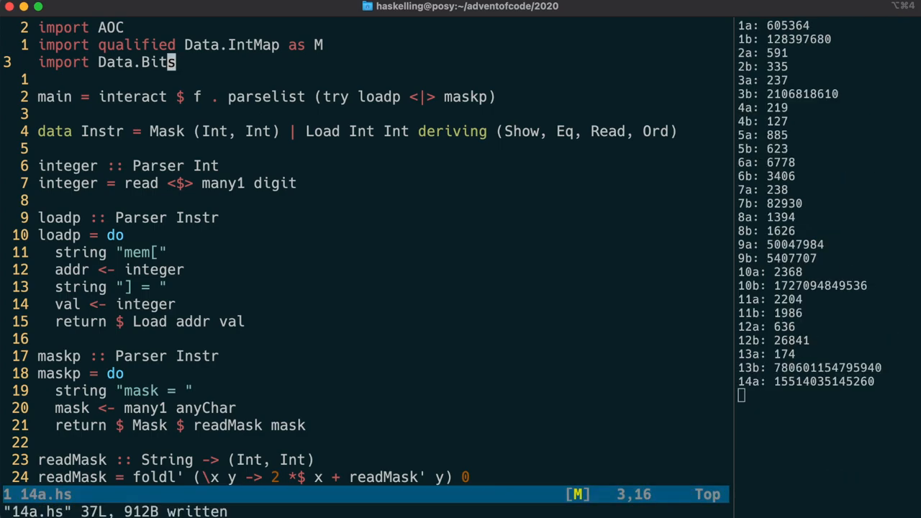
scroll(down, 3)
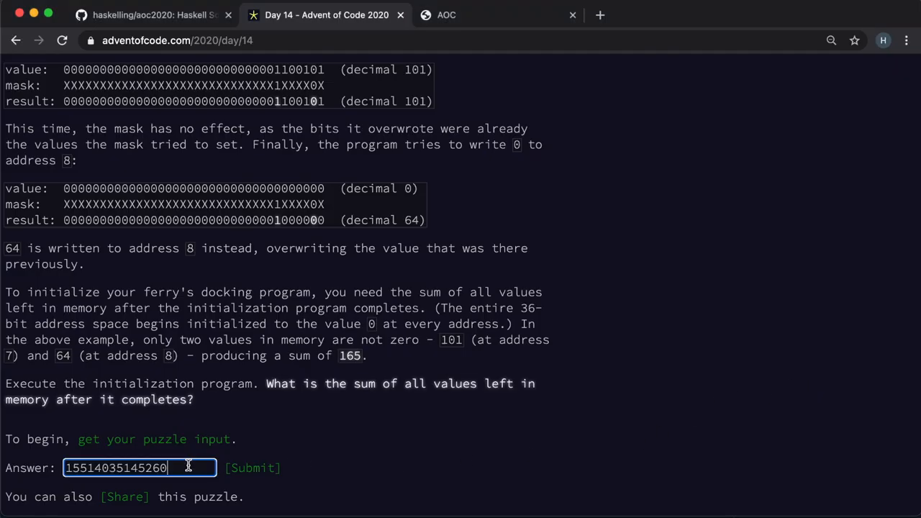
click(252, 468)
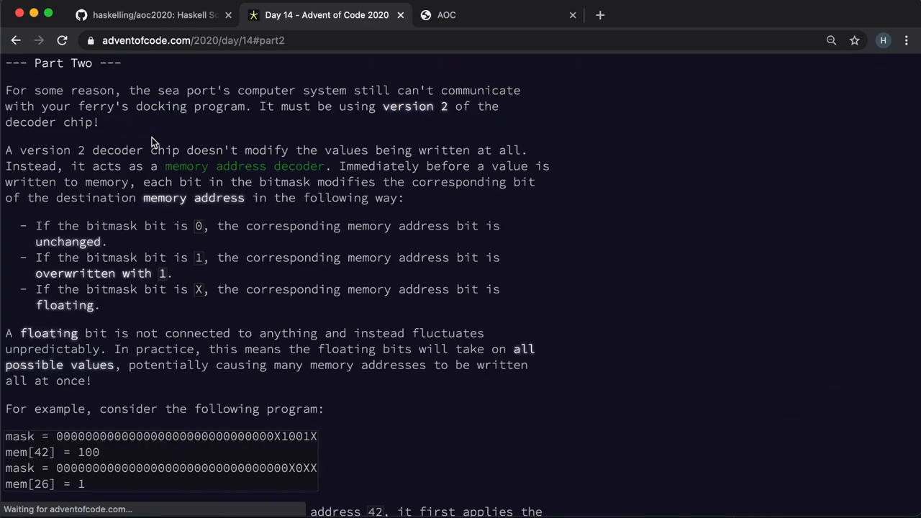
scroll(down, 3)
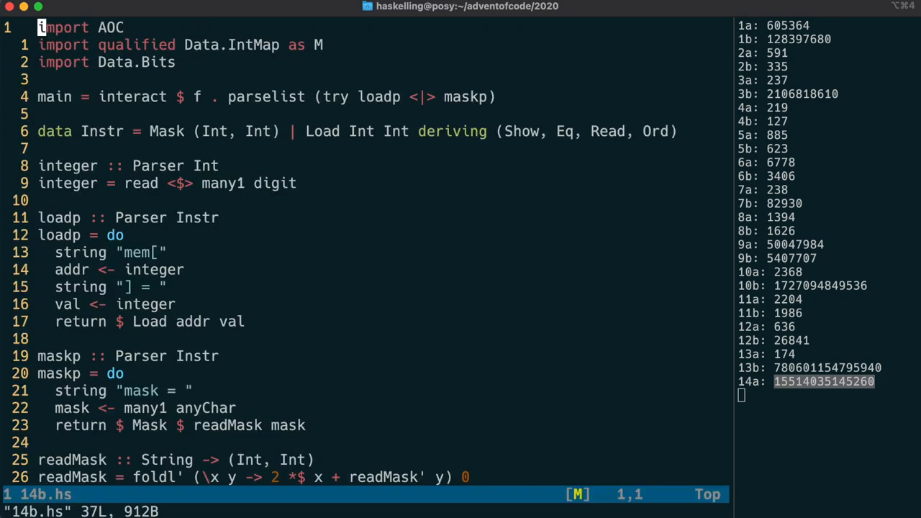
In 14b.hs change the Load case to updateMap addr mask val mem.
key(G)
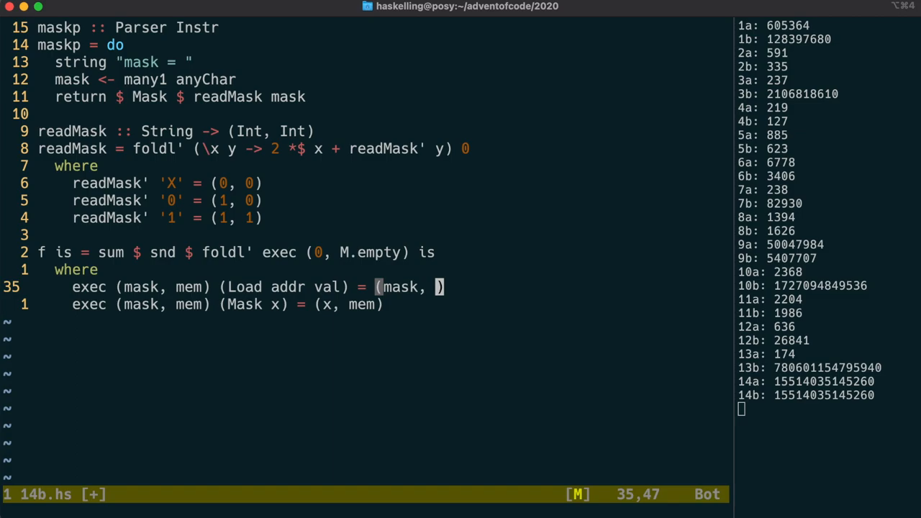
text(updateMap a)
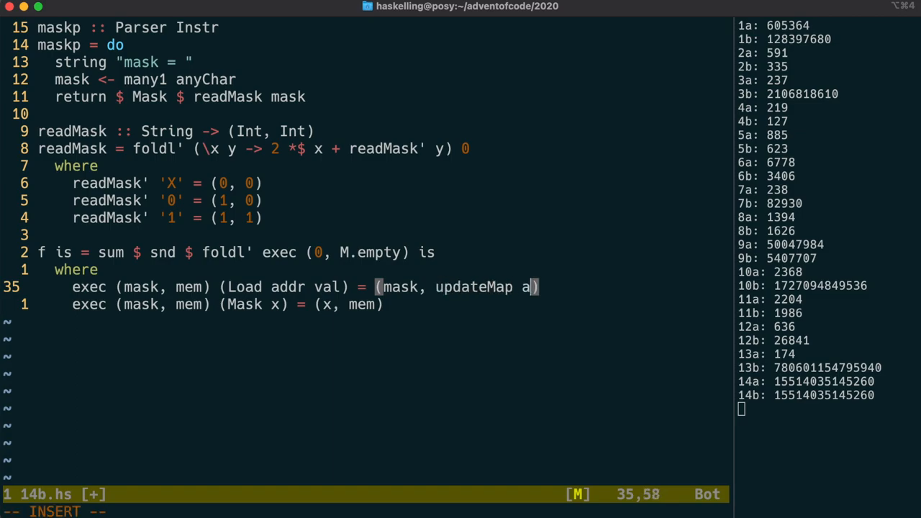
text(ddr mask)
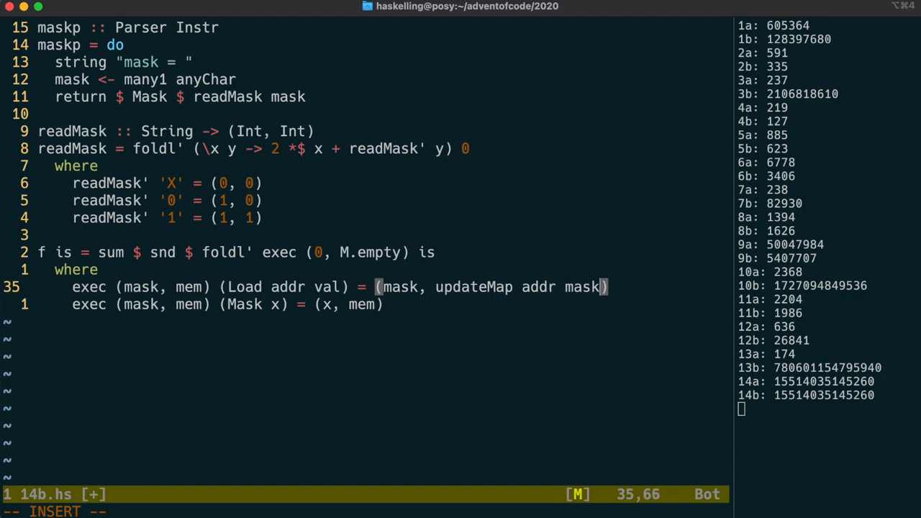
text(val mem)
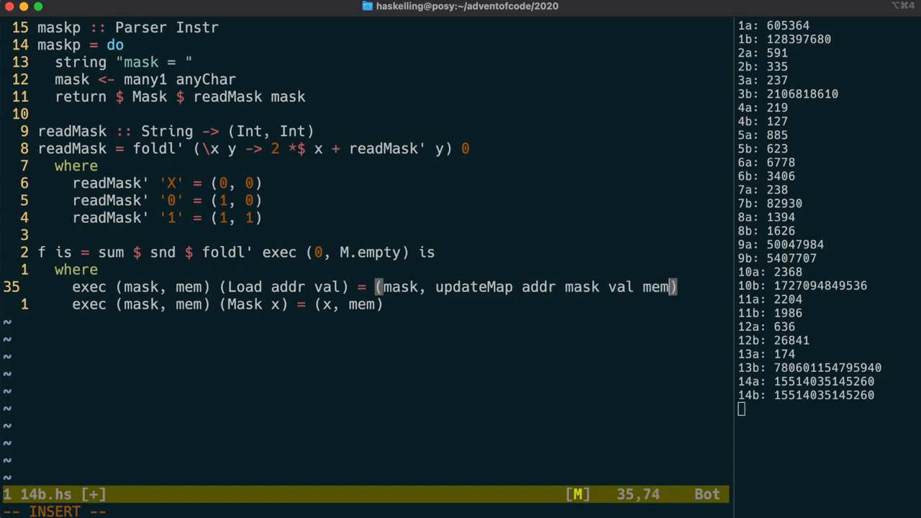
Add updateMap addr mask val mem and floatingAddresses stub definitions.
text(updateMap)
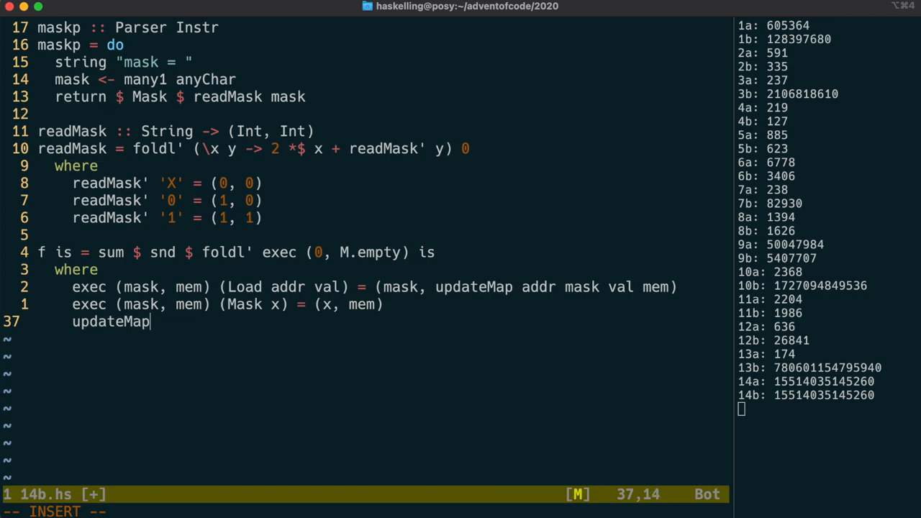
text(addr-)
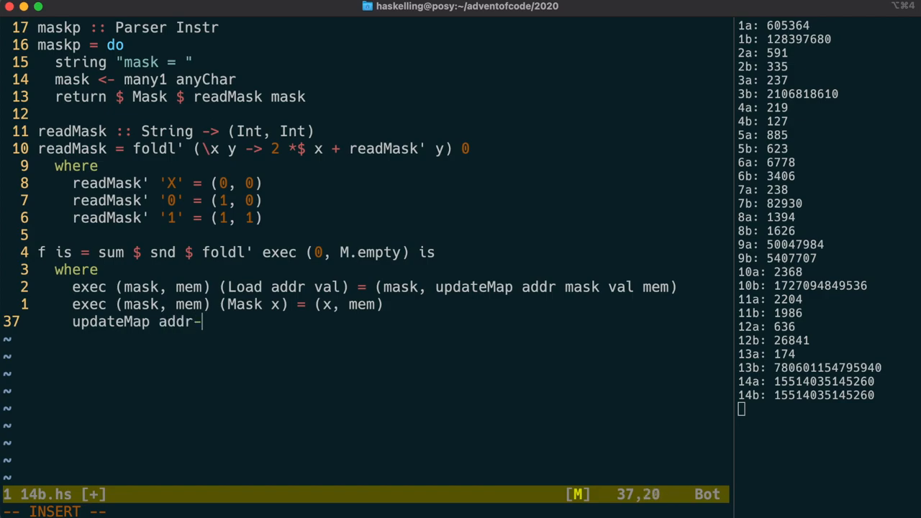
text(mask val mem)
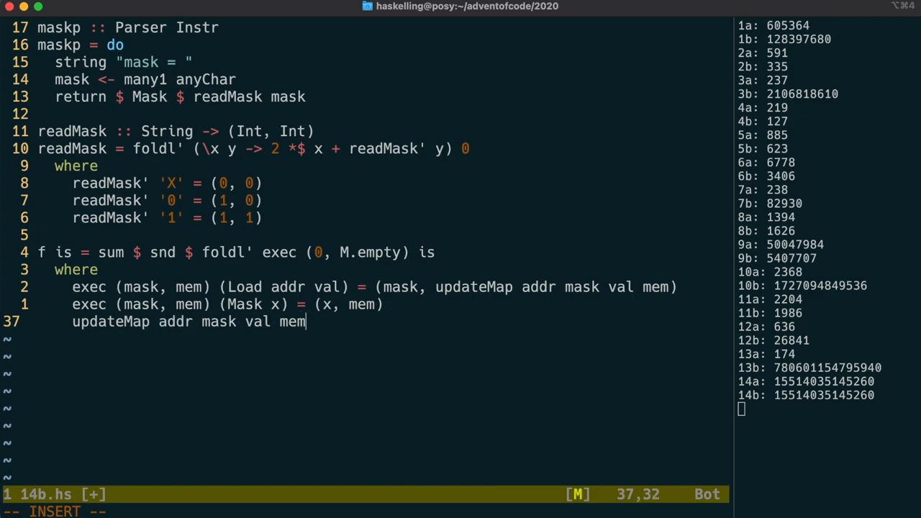
text(=-)
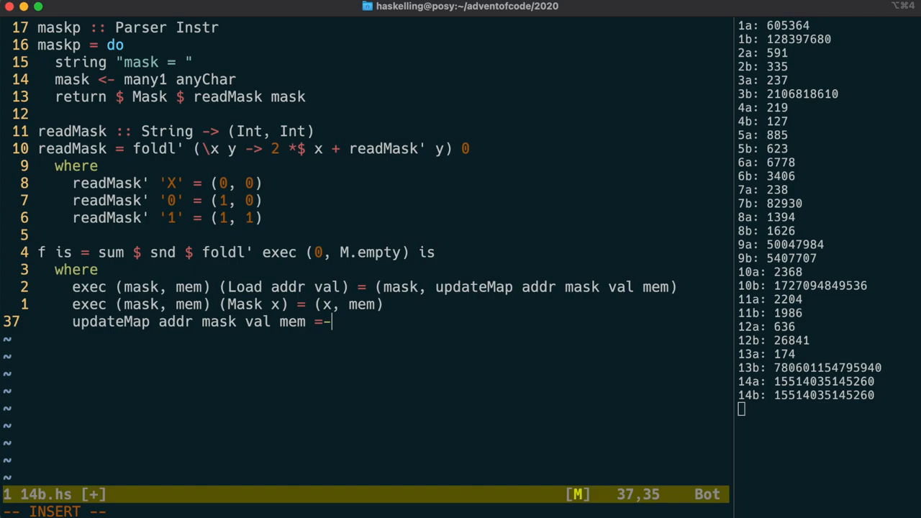
key(BackSpace)
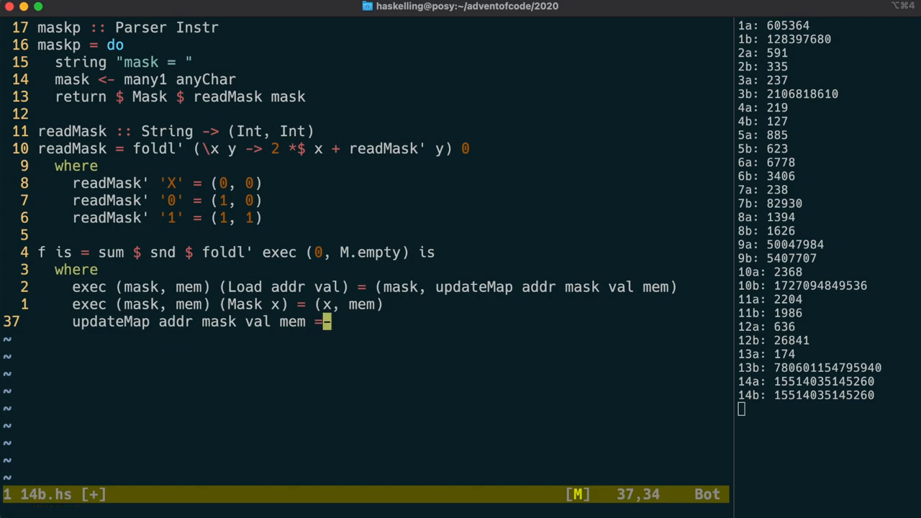
text(floating)
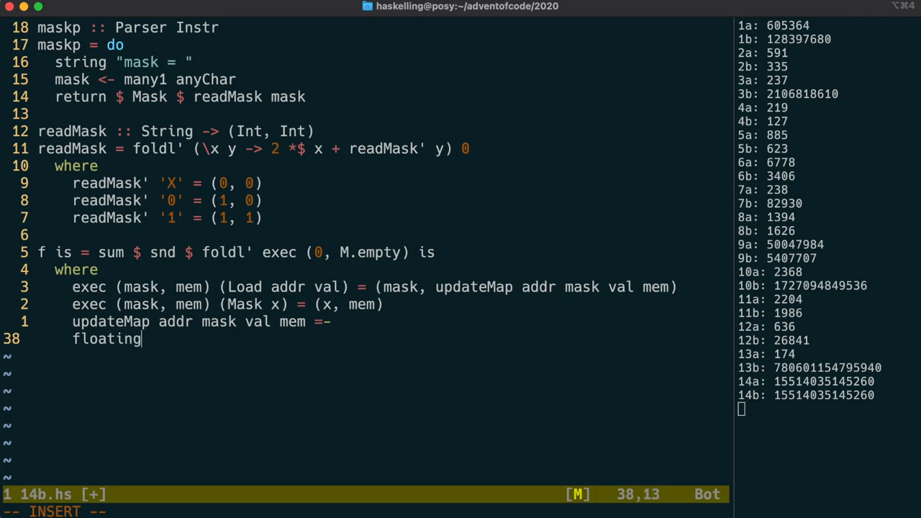
text(Addresses =-)
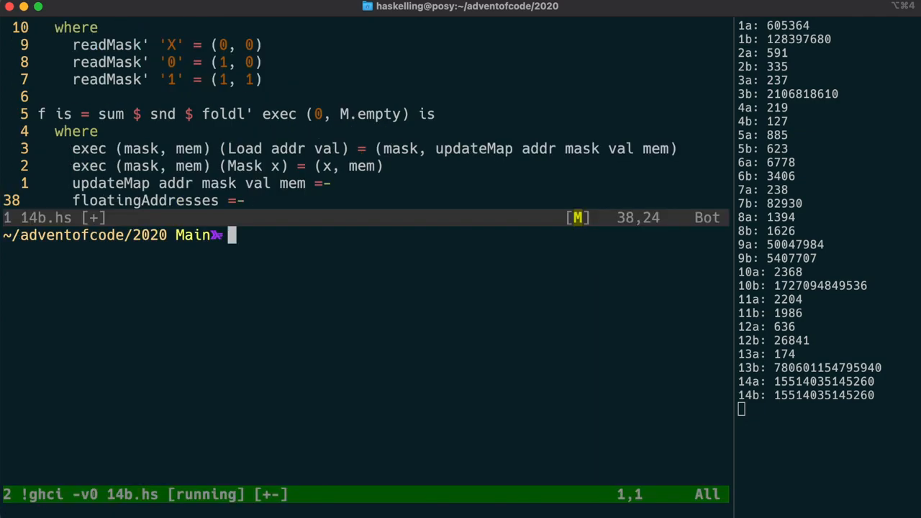
In GHCi define mask=100 and evaluate the testBit list comprehensions giving [2,5,6] and [4,32,64].
text([0..35])
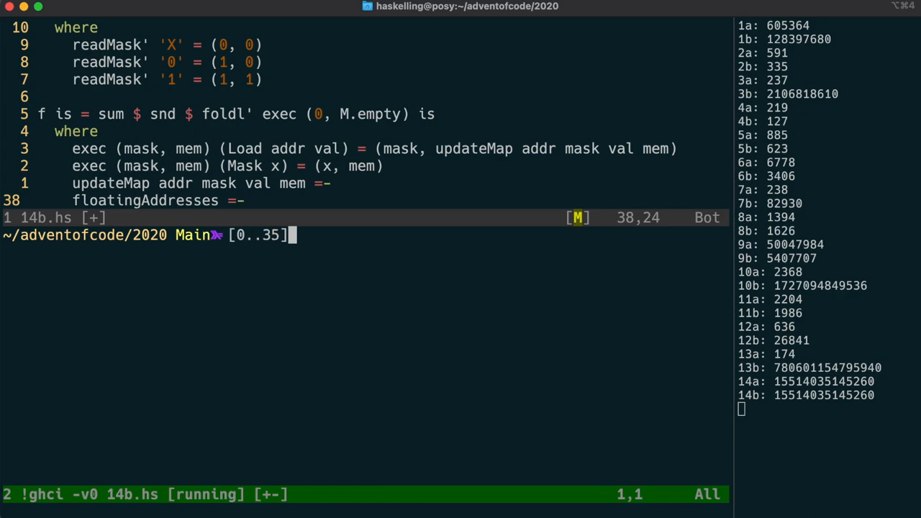
key(Return)
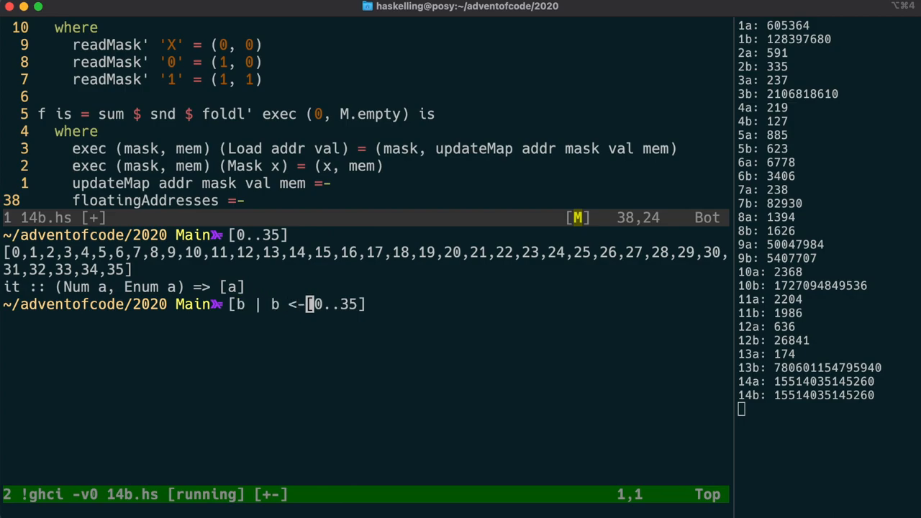
text(, test)
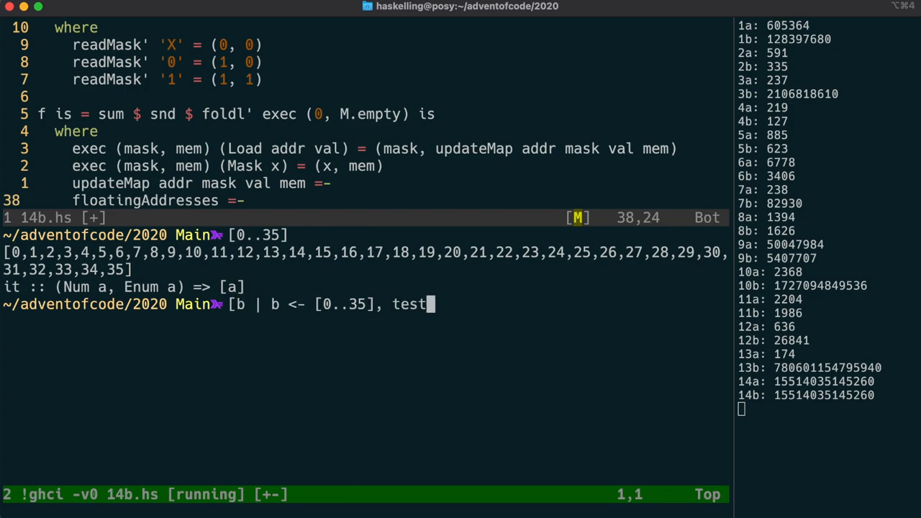
text(Bit)
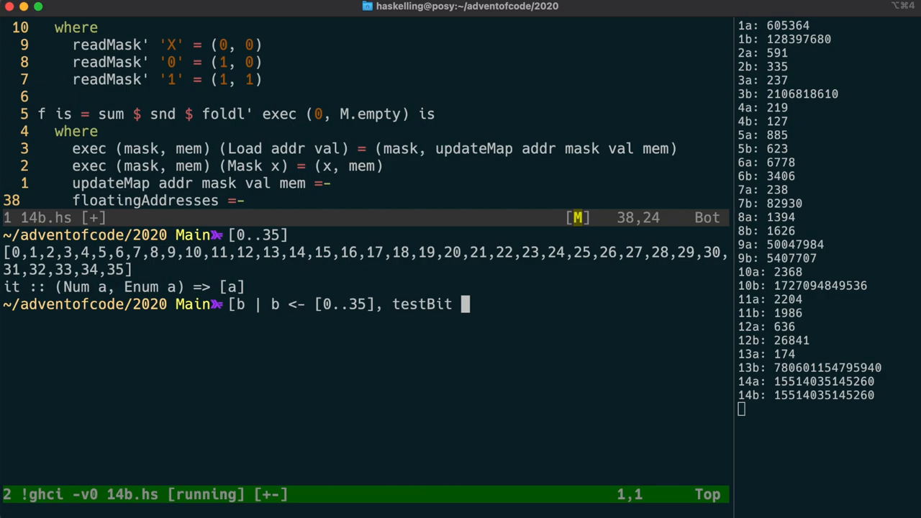
text(mask)
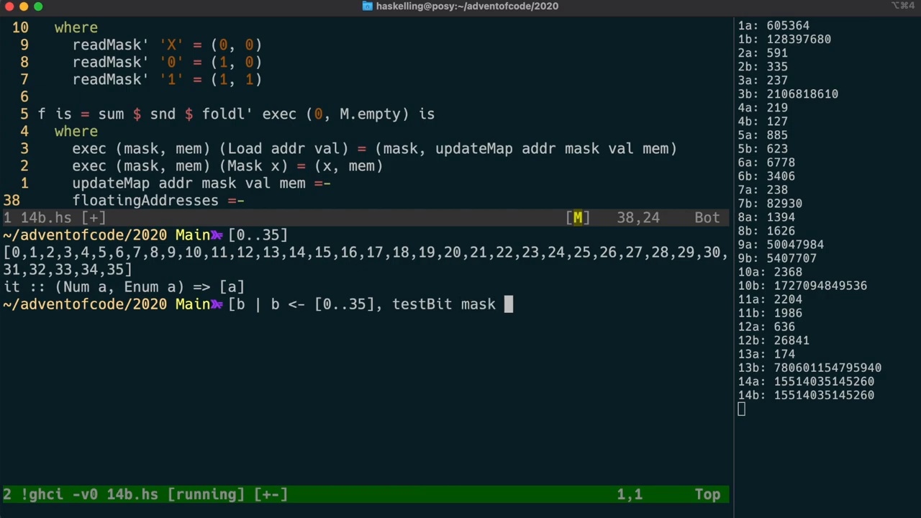
text(b])
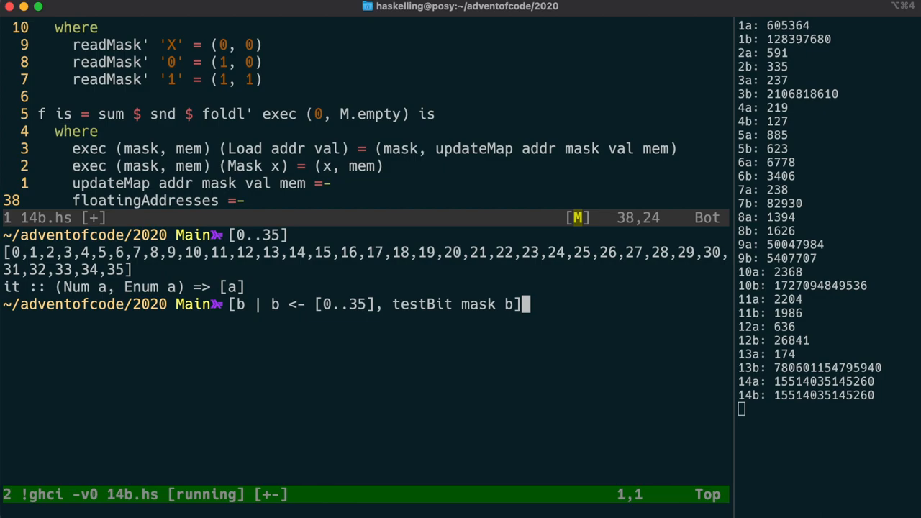
text(mask=100)
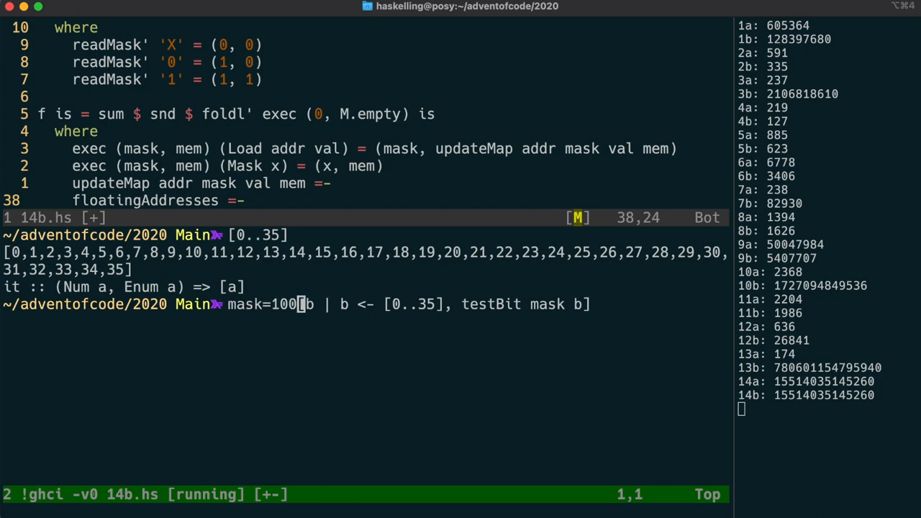
text(; )
key(Return)
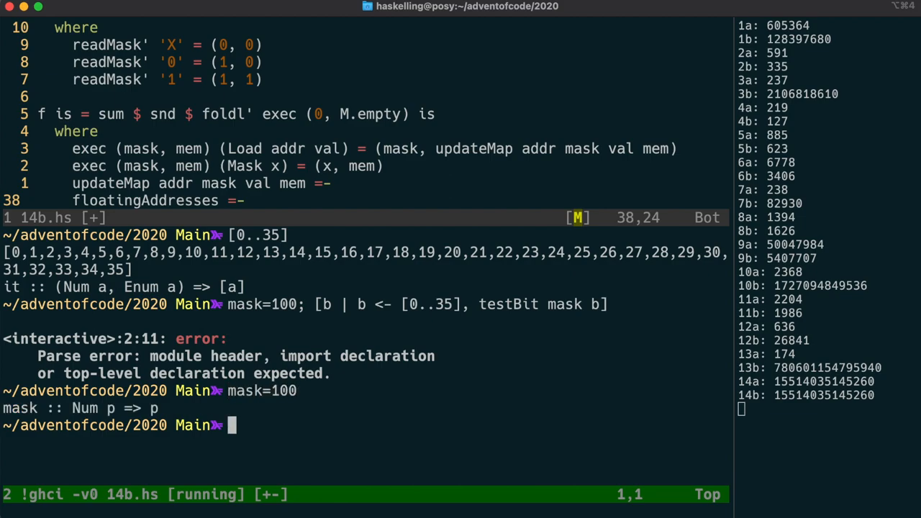
key(Return)
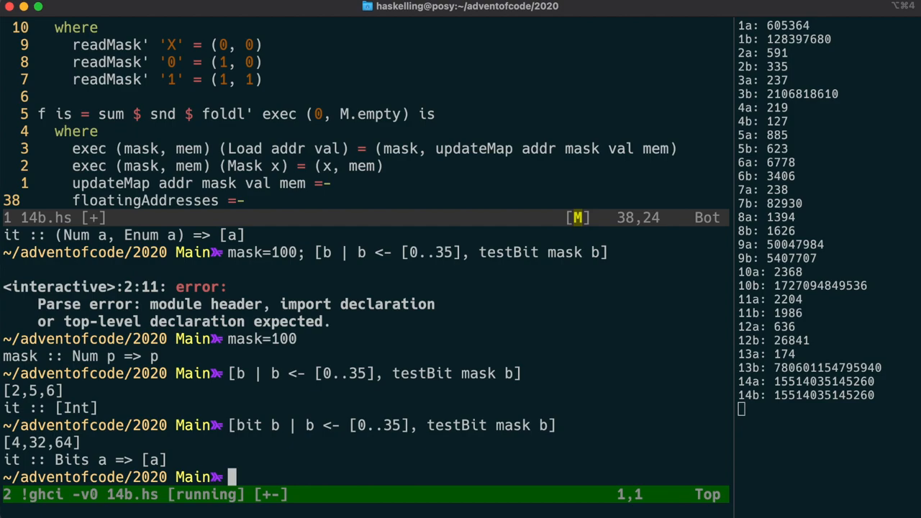
Recall the bit-value expression and wrap it in subsequences.
key(Up)
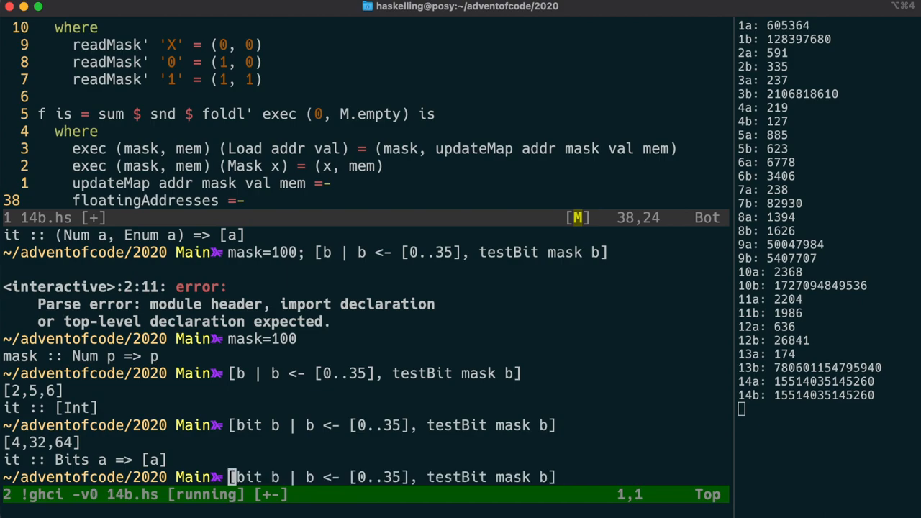
text(subsequences)
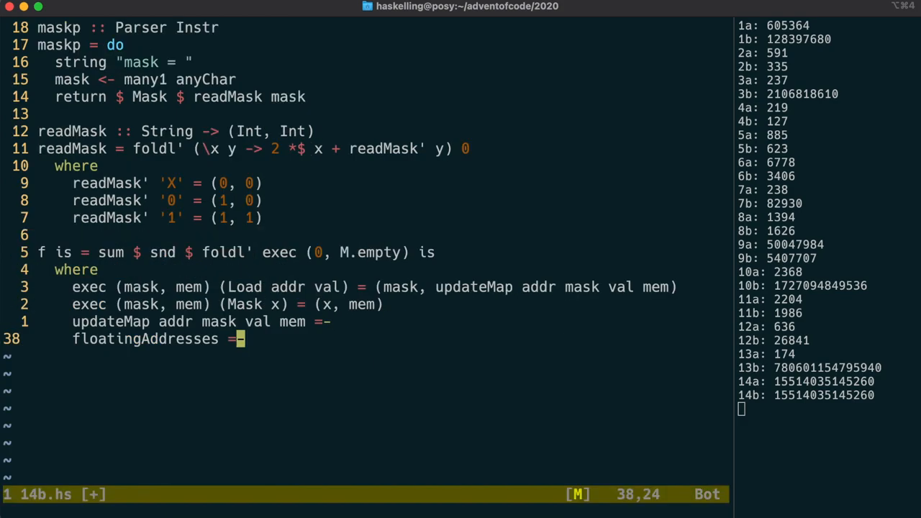
Define floatingAddresses mask as subsequences [bit b | b <- [0..35], testBit mask b].
text(mask = subsequences [bit b | b <- [0..35], testBit mask b])
text(flAddrs)
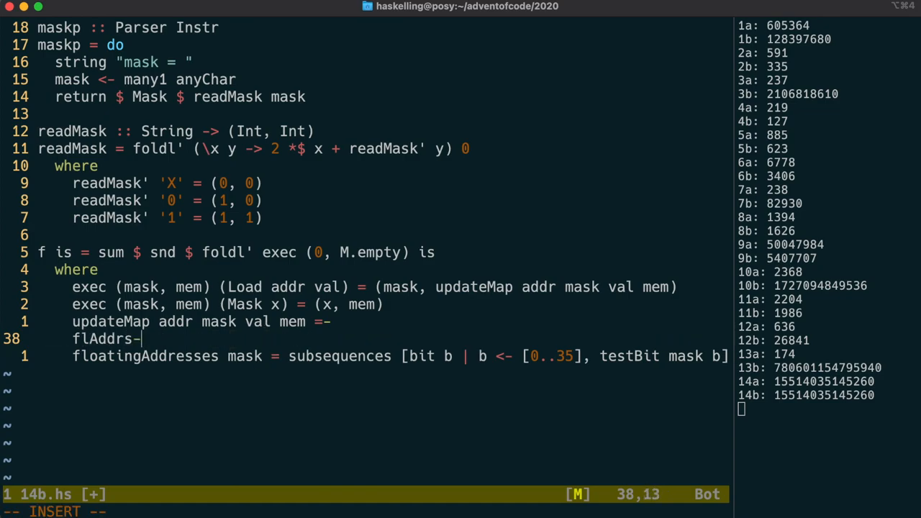
Define flAddrs (mask, set) addr mapping each subset combined with set .|. addr.
text((mask, set) addr =)
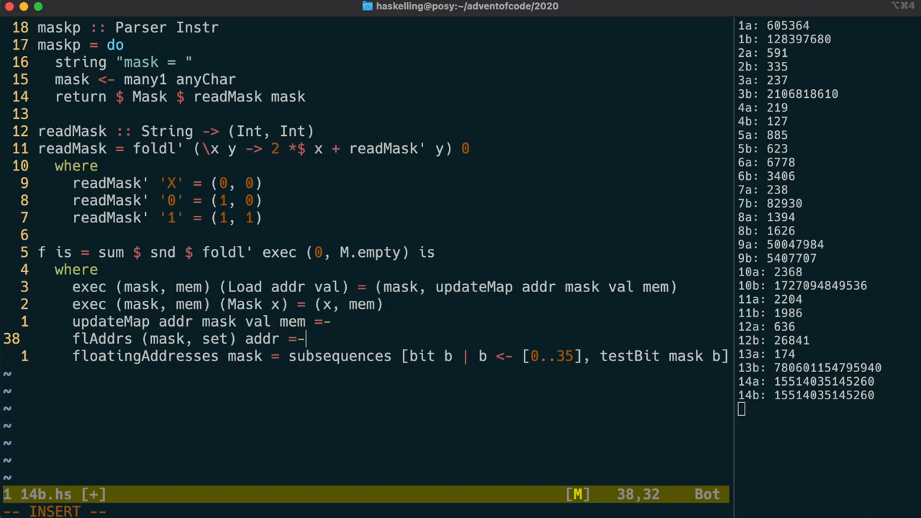
text(map ()
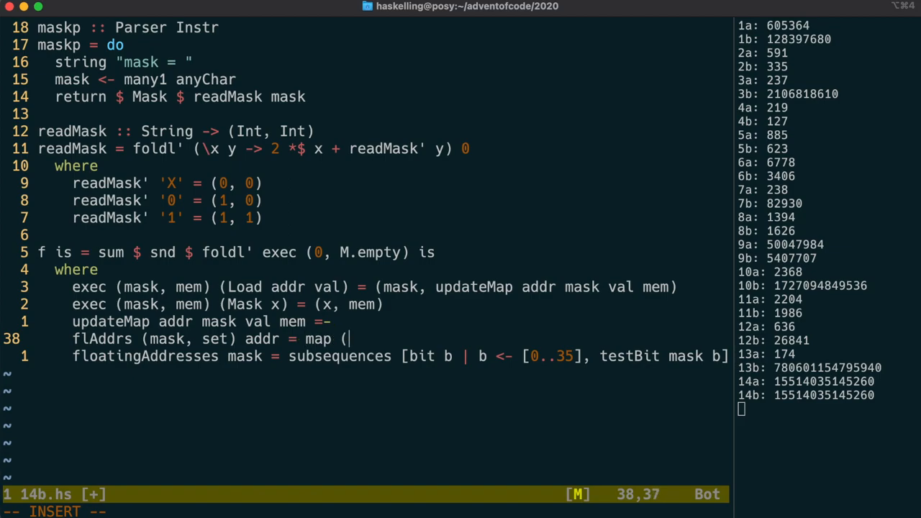
text(\x -> sum x .|.)
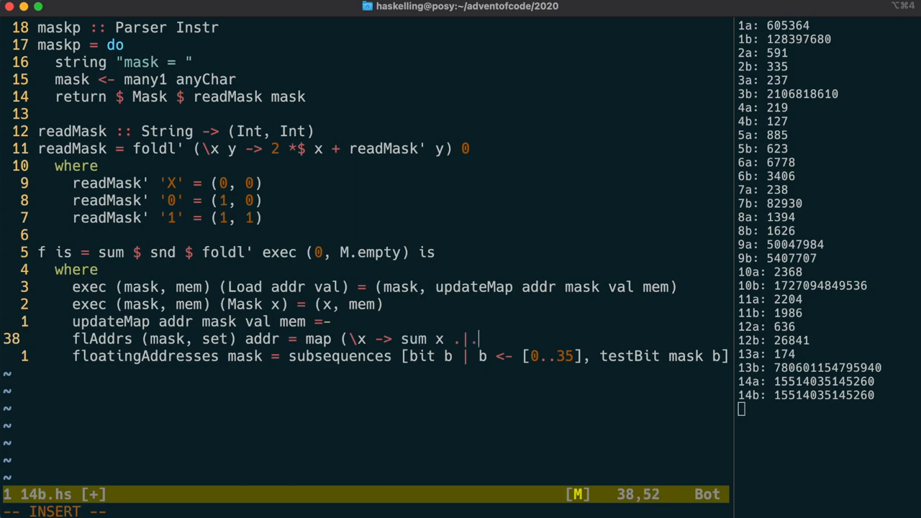
text(set .|.-)
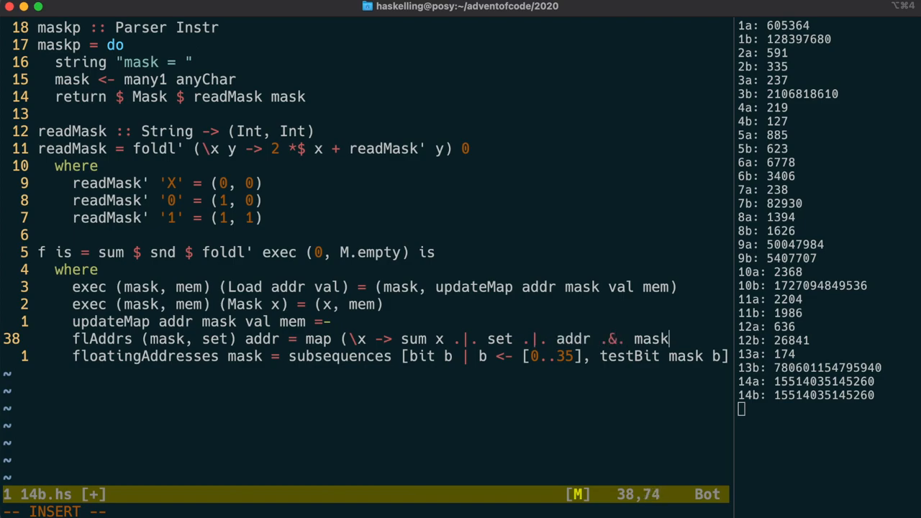
text() $ floatingAddresses mask)
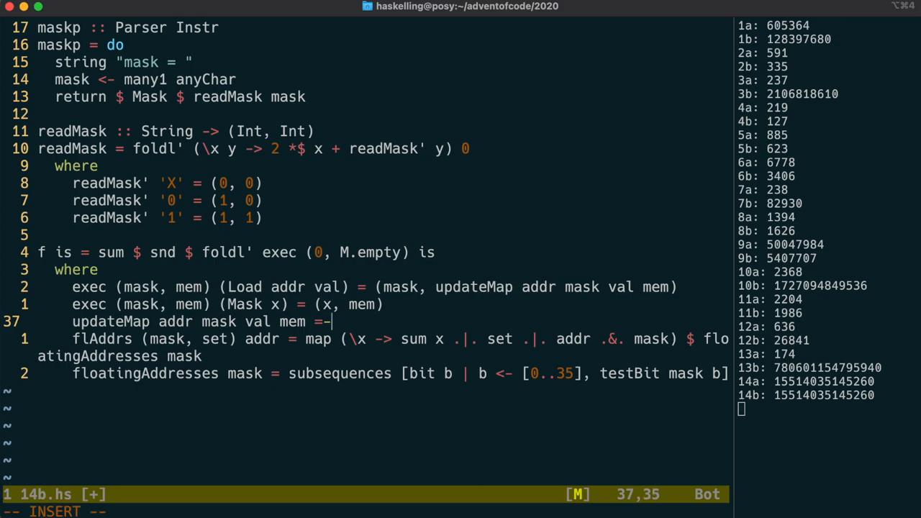
Write updateMap as insertMany val (flAddrs mask addr) mem.
text(insertMany val ()
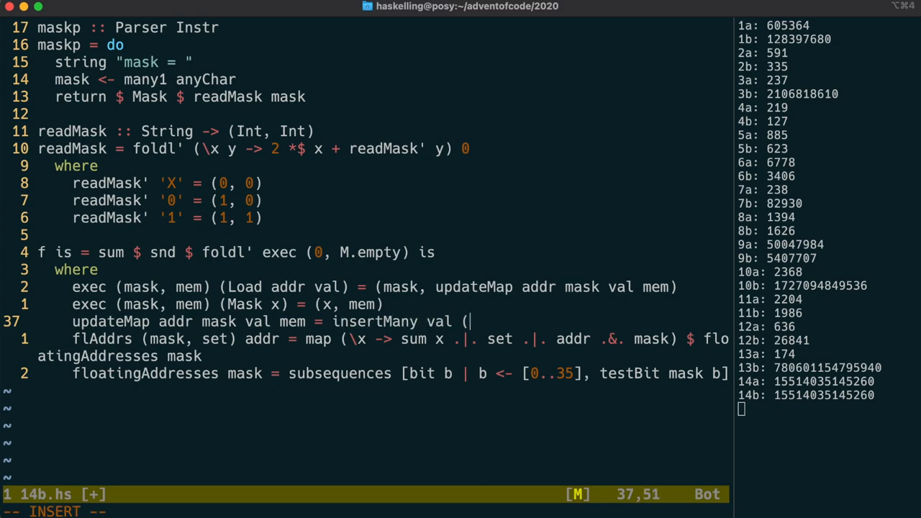
text(flAddrs mask)
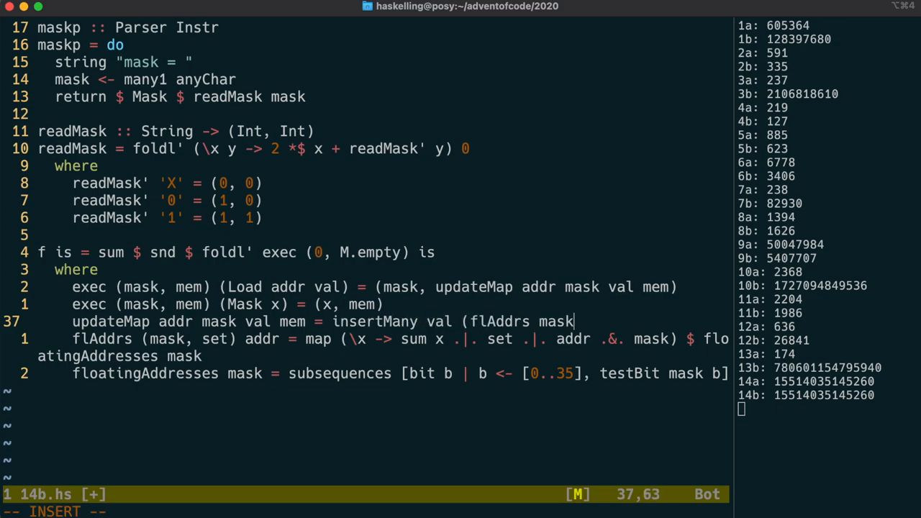
text(addr) mem)
text(insertMany val addrs m)
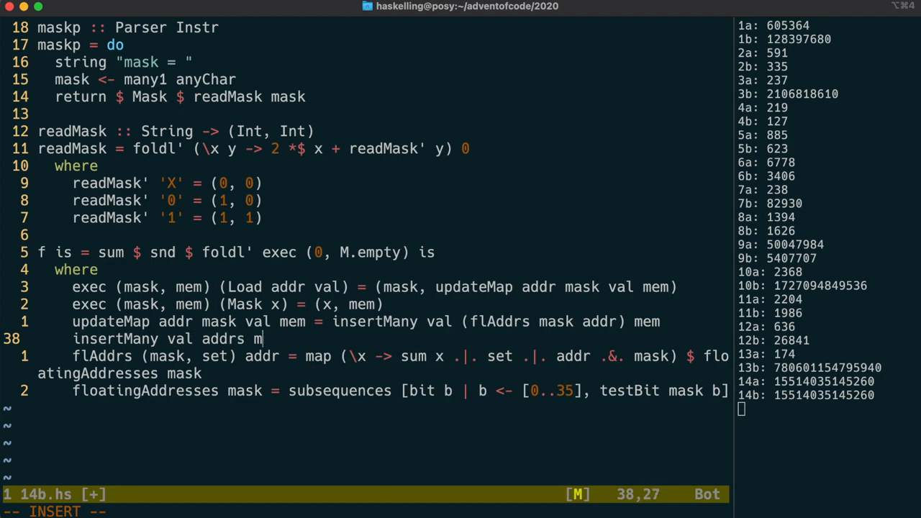
Define insertMany as foldl' (\m' a -> M.insert a val m') m addrs.
text(= foldl)
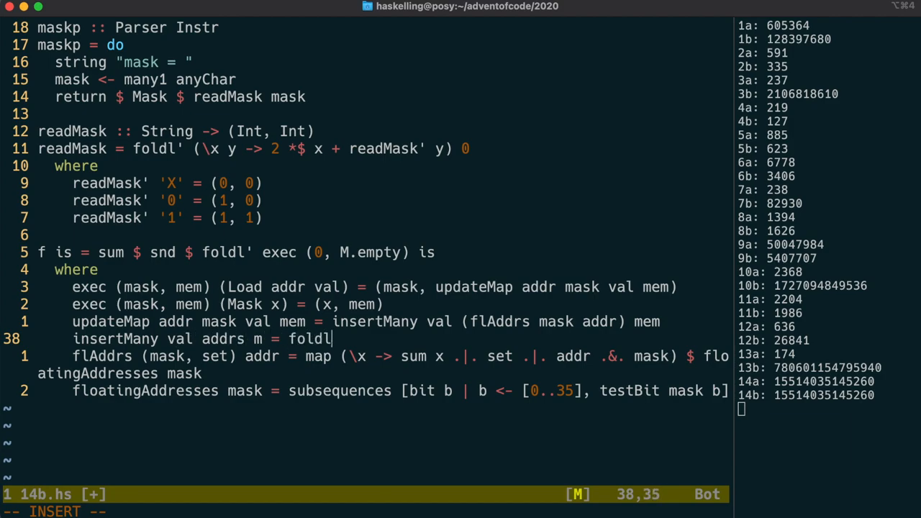
text((\m' a-)
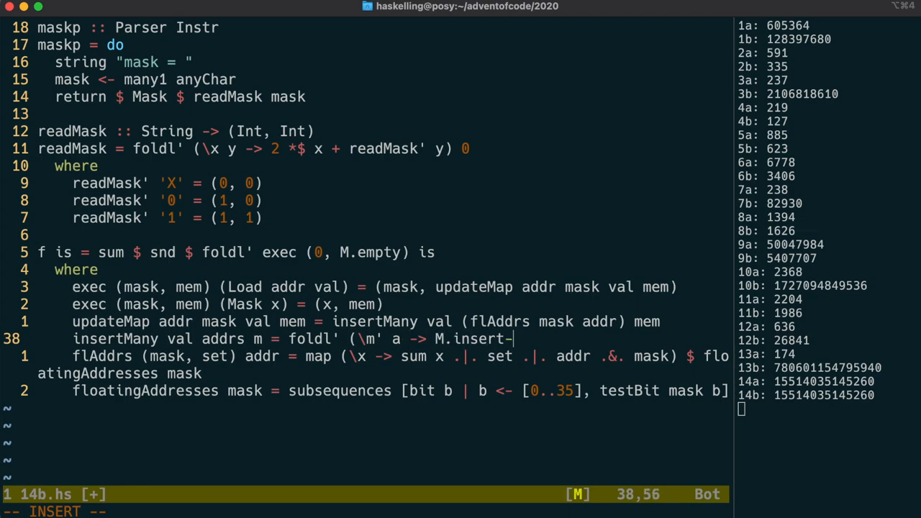
text(a val m')
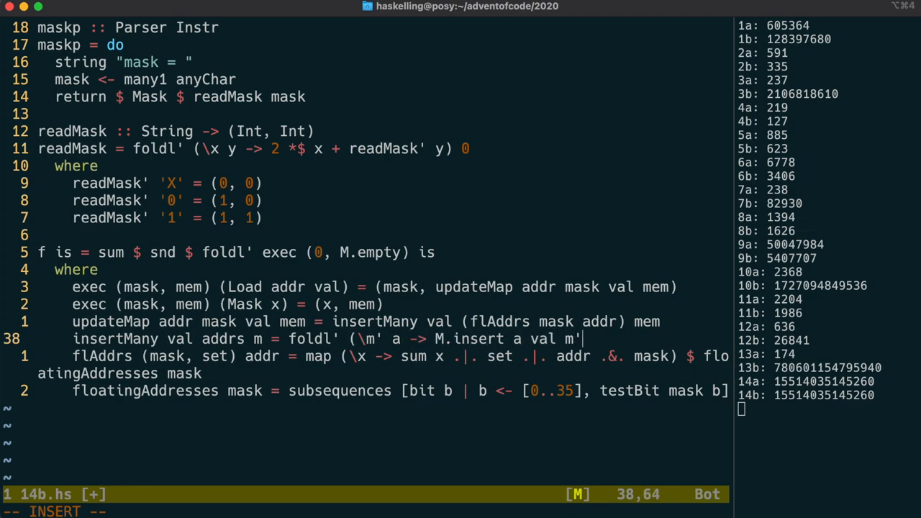
text(m addrs)
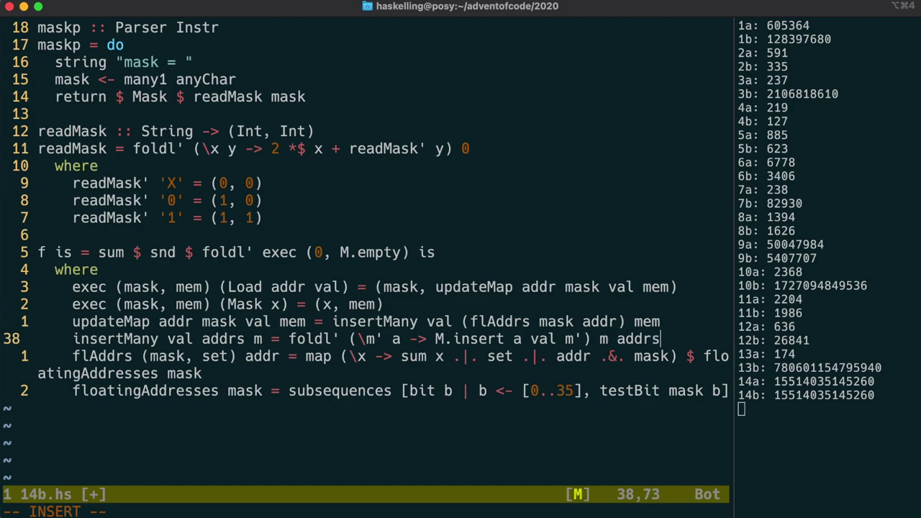
key(Escape)
text(./)
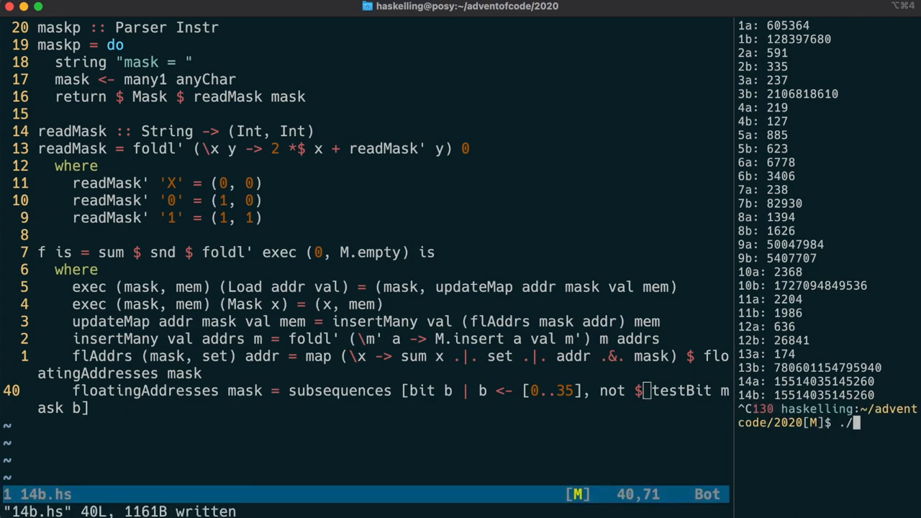
Enter the ./watcher command in the side terminal to rebuild 14b.hs.
text(watcher)
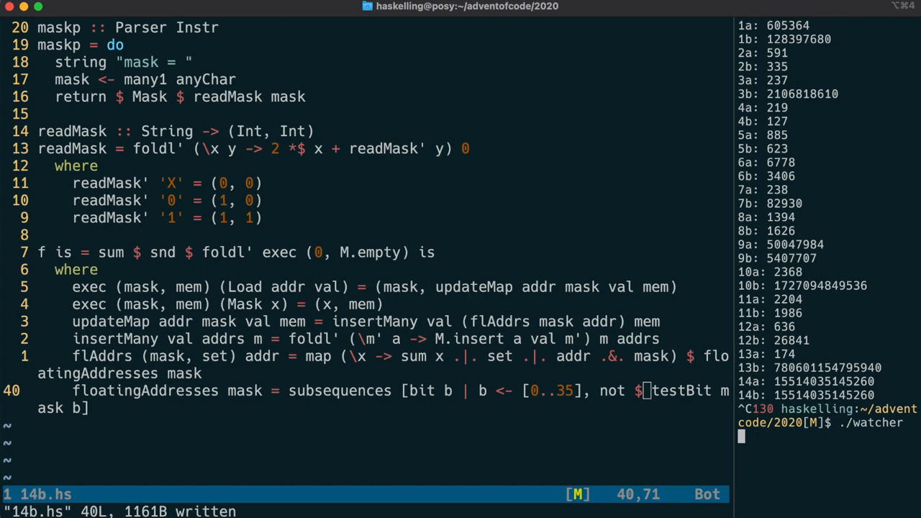